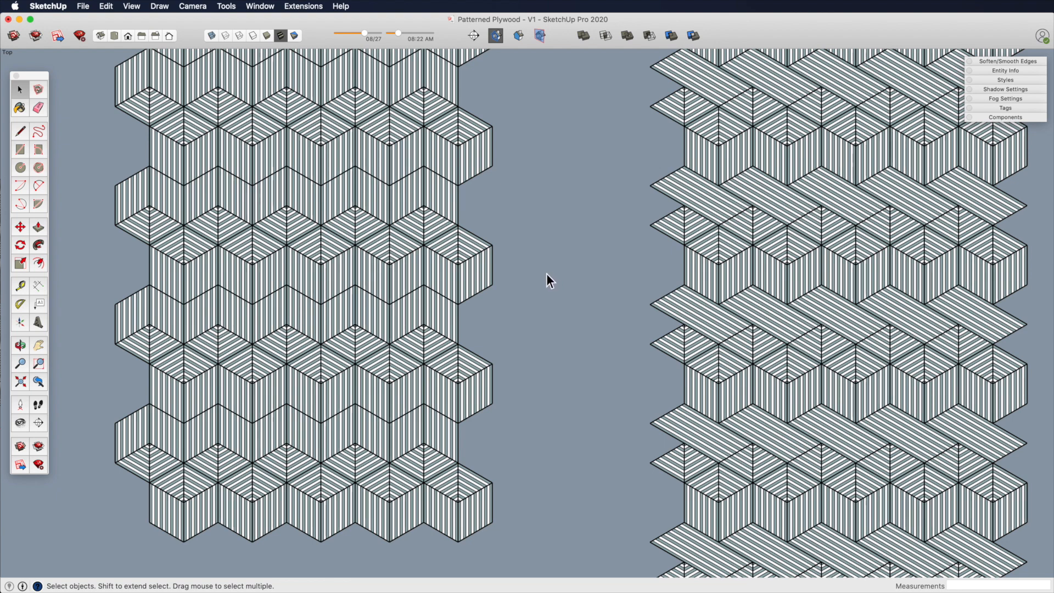
- Review the finished hexagonal tilings and start a fresh model
{"action": "left_click_drag", "start_coordinate": [548, 281], "coordinate": [538, 392]}
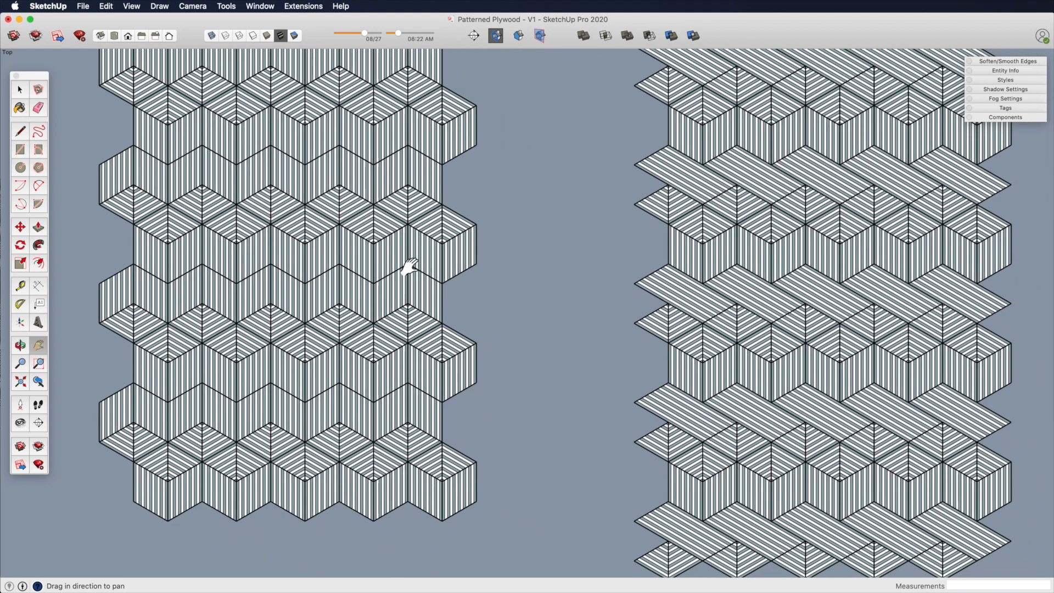
{"action": "left_click_drag", "start_coordinate": [408, 269], "coordinate": [712, 388]}
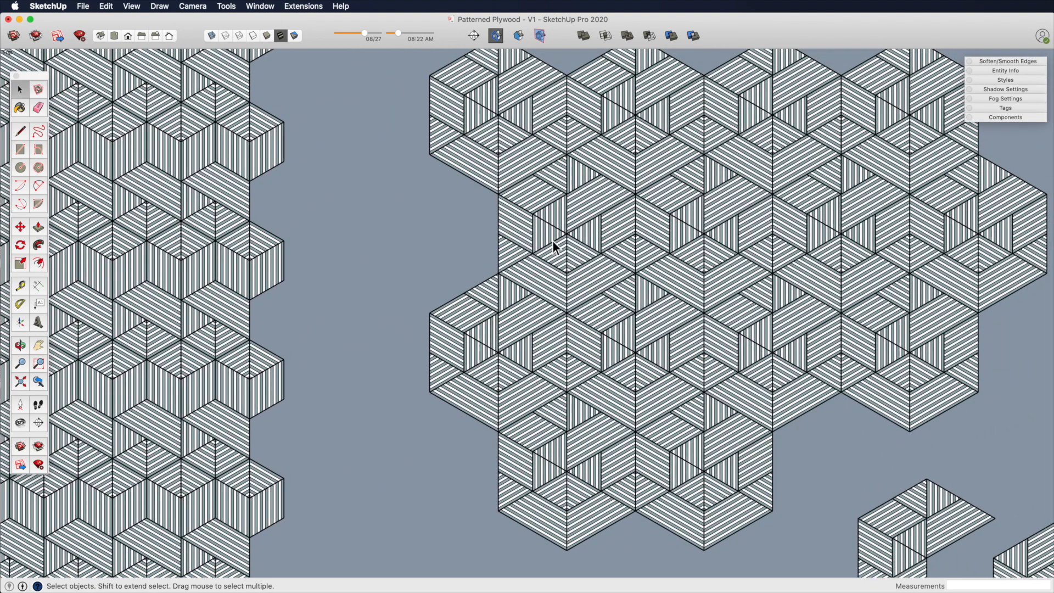
{"action": "mouse_move", "coordinate": [806, 282]}
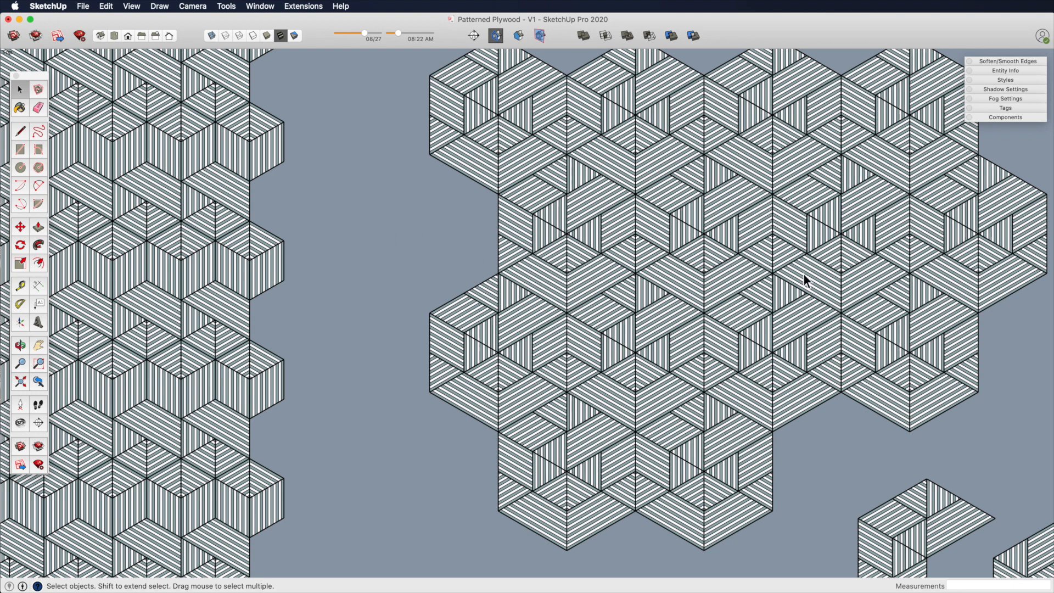
{"action": "mouse_move", "coordinate": [742, 276]}
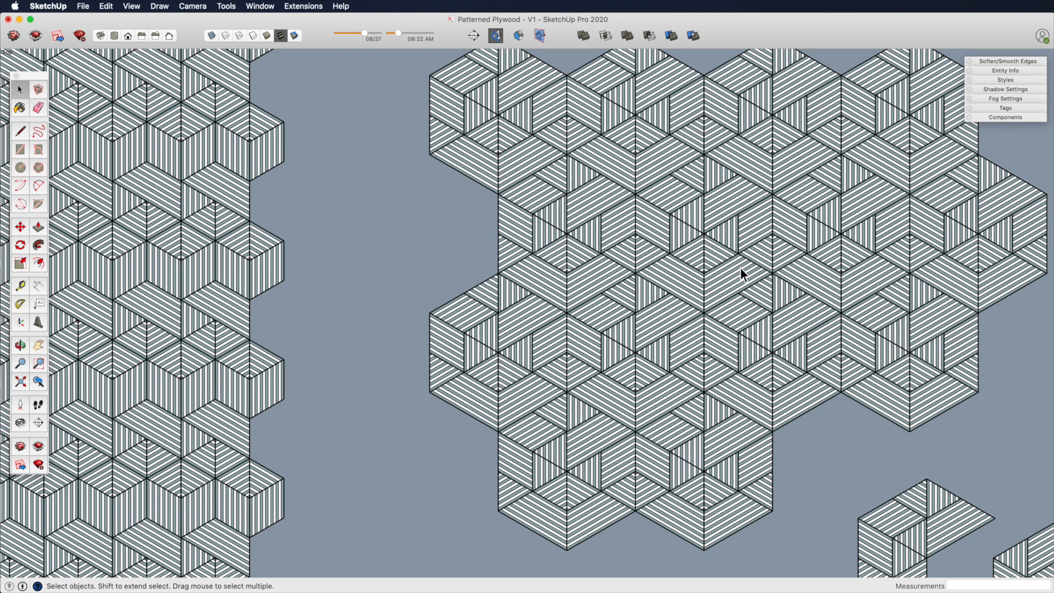
{"action": "mouse_move", "coordinate": [425, 257]}
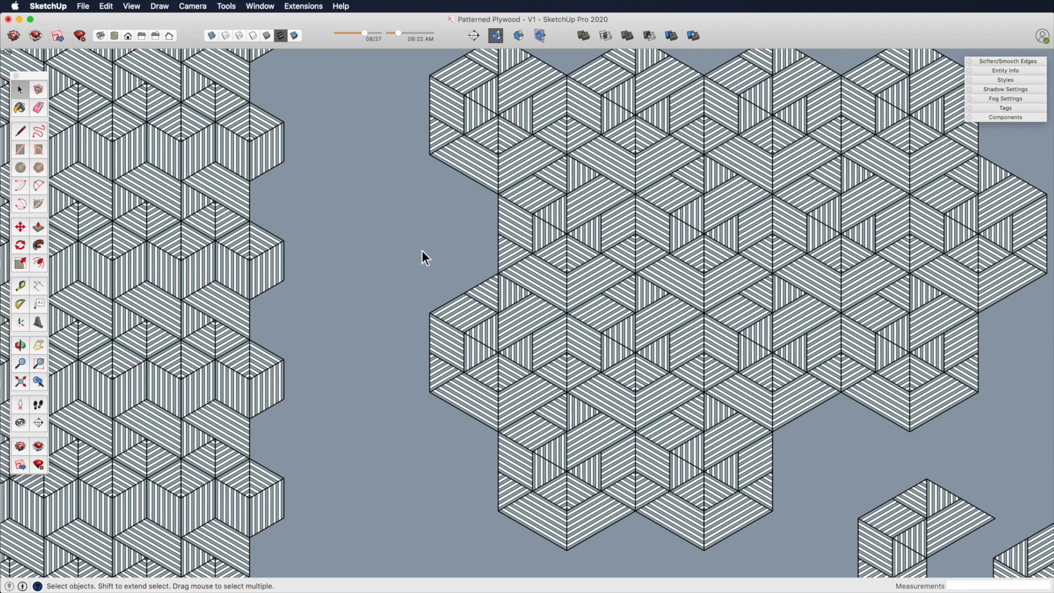
{"action": "left_click", "coordinate": [82, 6]}
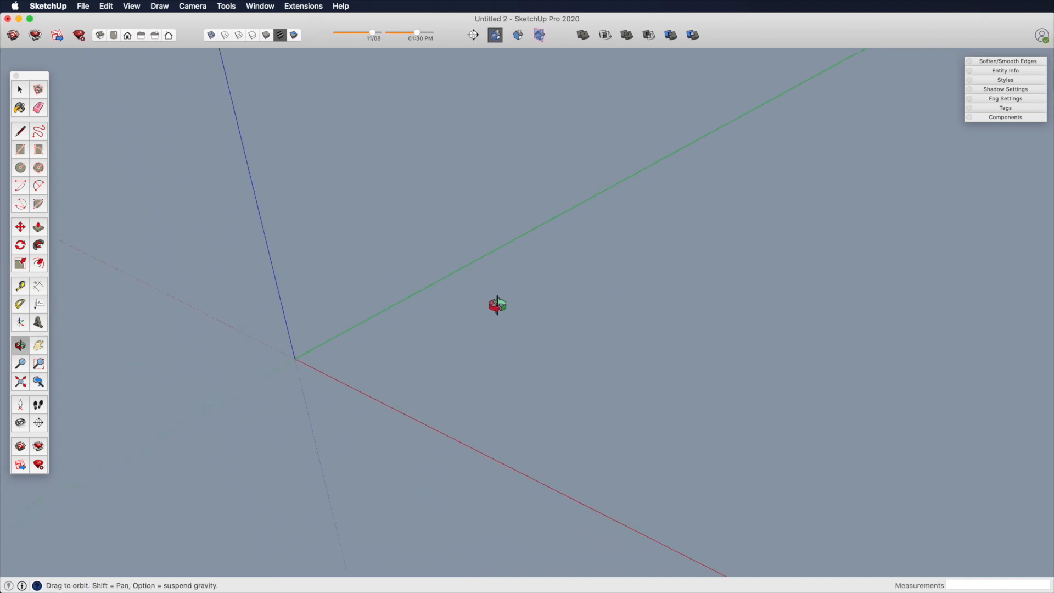
{"action": "left_click", "coordinate": [20, 363]}
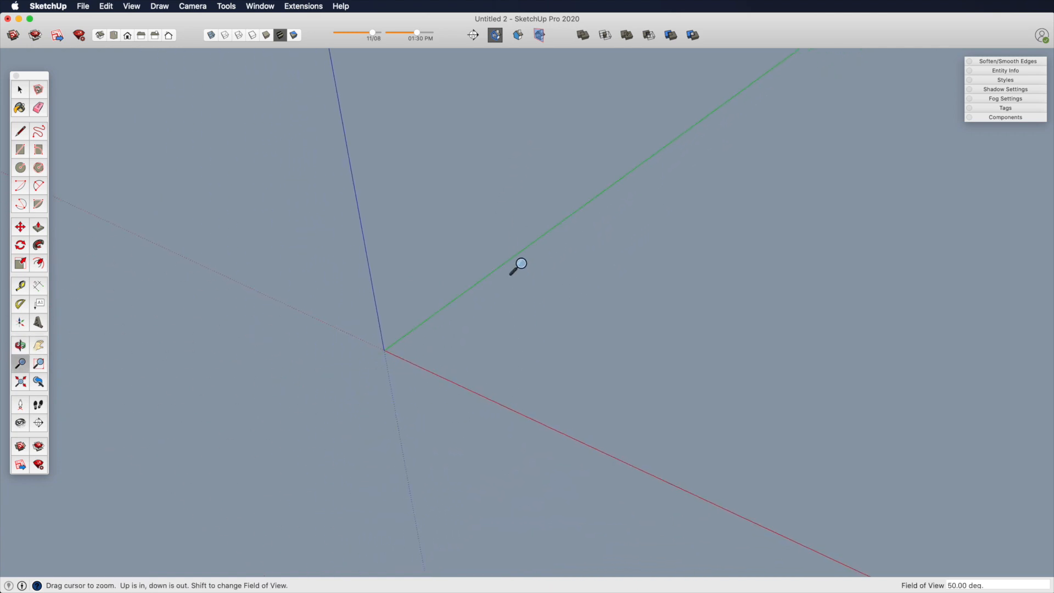
- Draw a long, narrow rectangle 3/4 inch wide on the ground plane beside the origin
{"action": "left_click", "coordinate": [20, 149]}
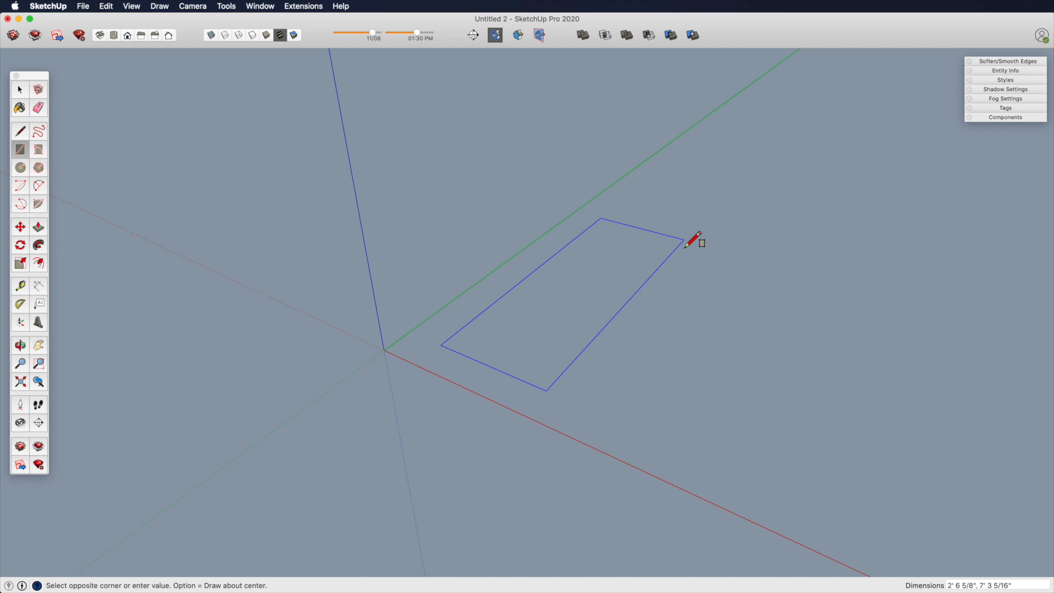
{"action": "type", "text": "3/4,"}
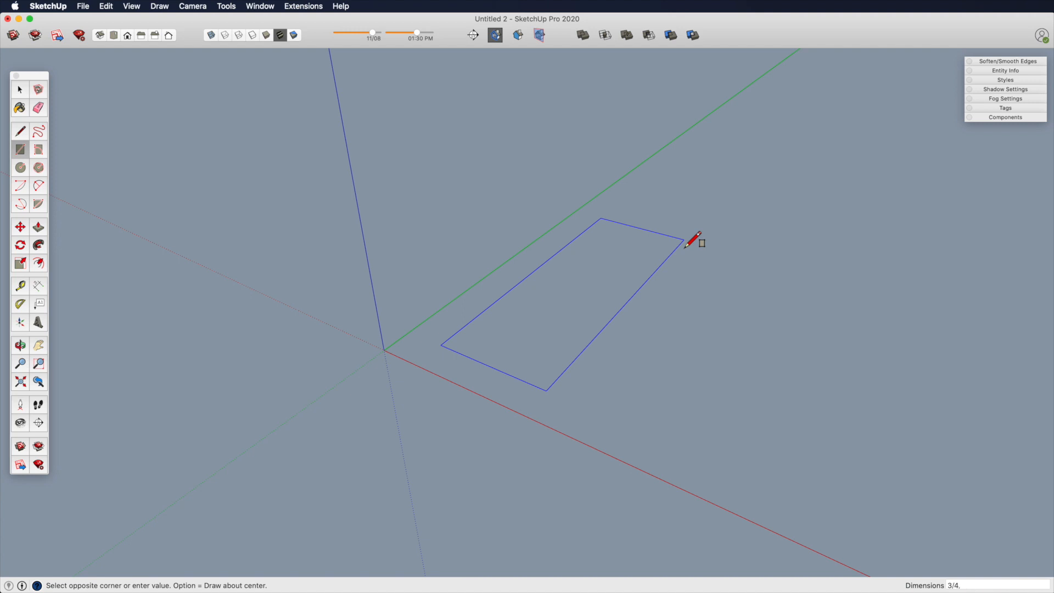
{"action": "key", "text": "Escape"}
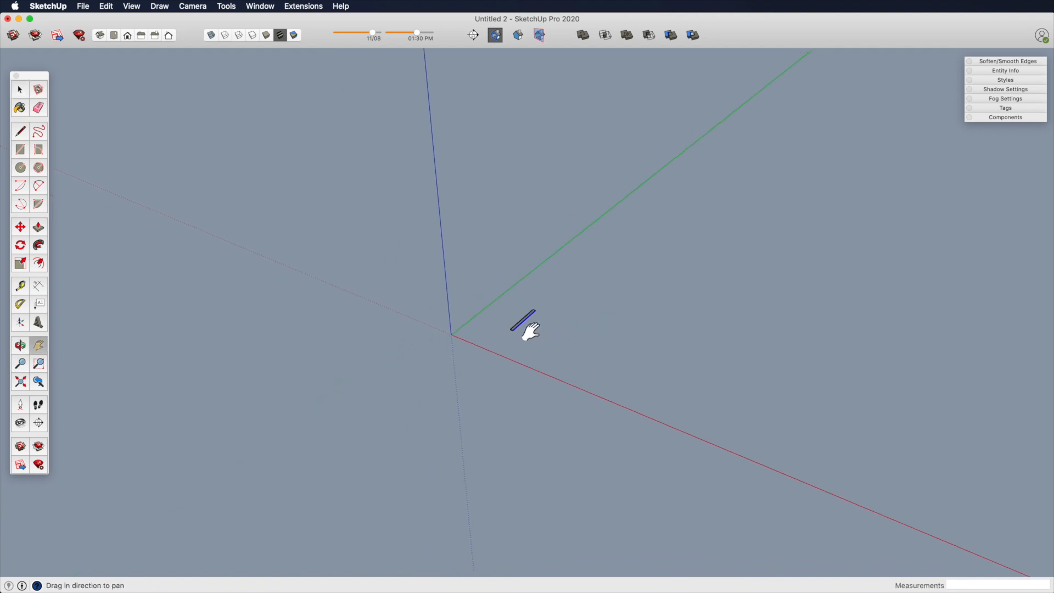
{"action": "left_click", "coordinate": [20, 89]}
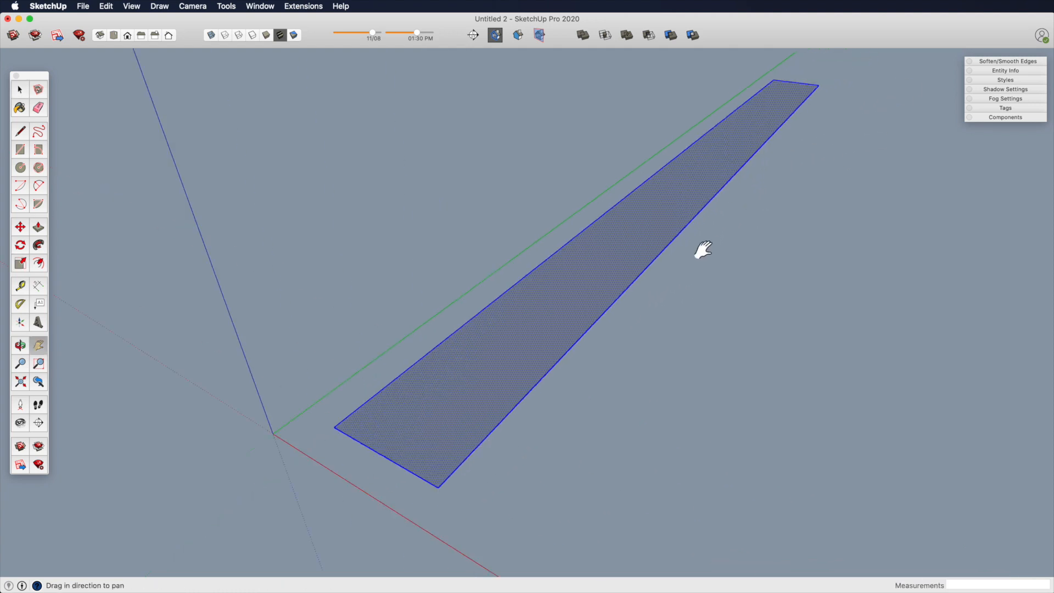
{"action": "left_click", "coordinate": [39, 263]}
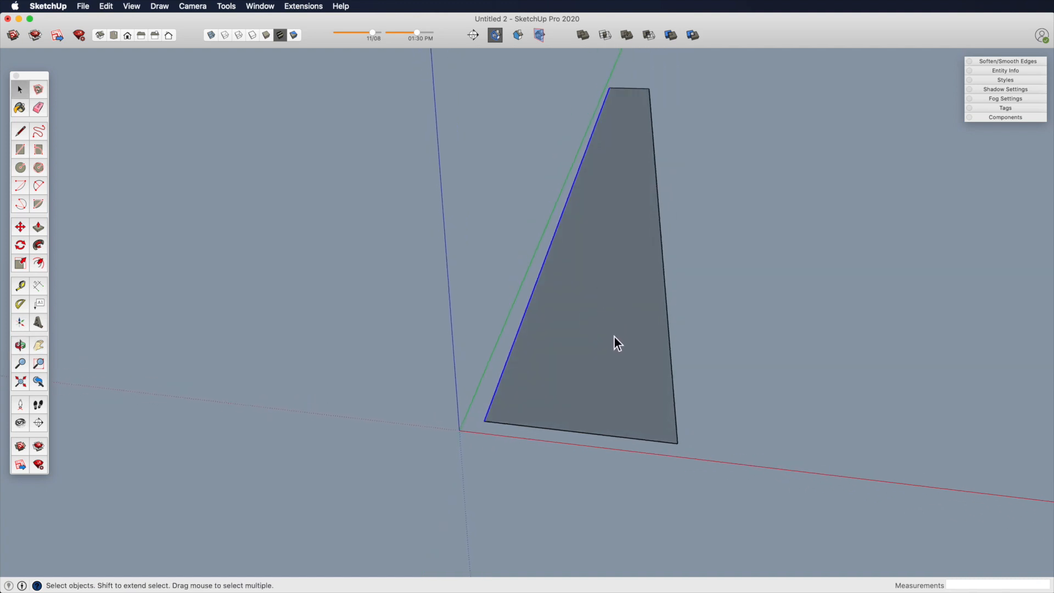
{"action": "mouse_move", "coordinate": [625, 367]}
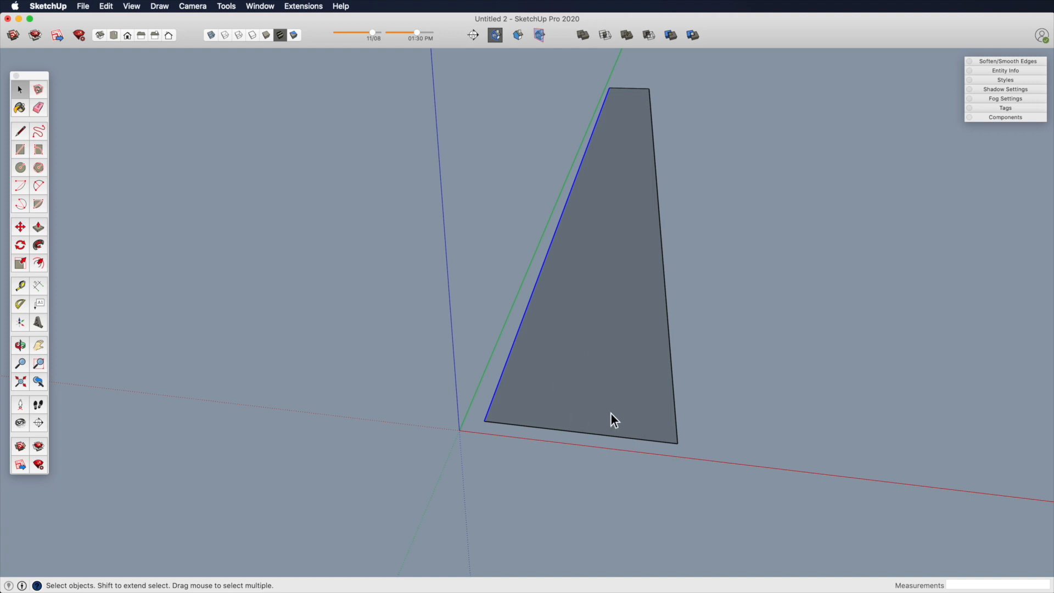
- Copy the long edge 1/4 inch across with 13/ divided copies, splitting the board into fourteen strips
{"action": "left_click", "coordinate": [19, 365]}
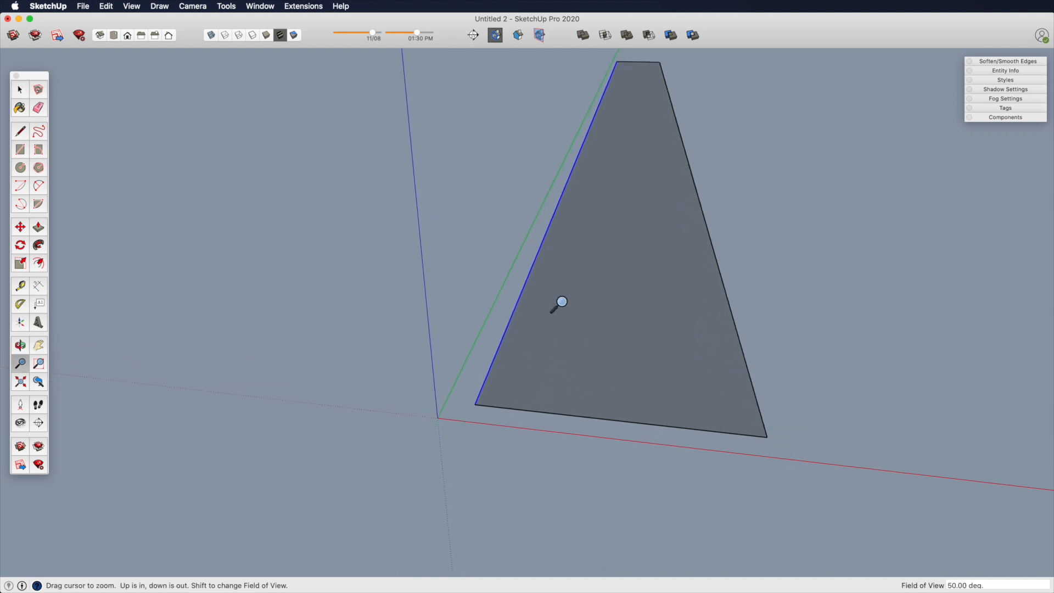
{"action": "left_click", "coordinate": [20, 227]}
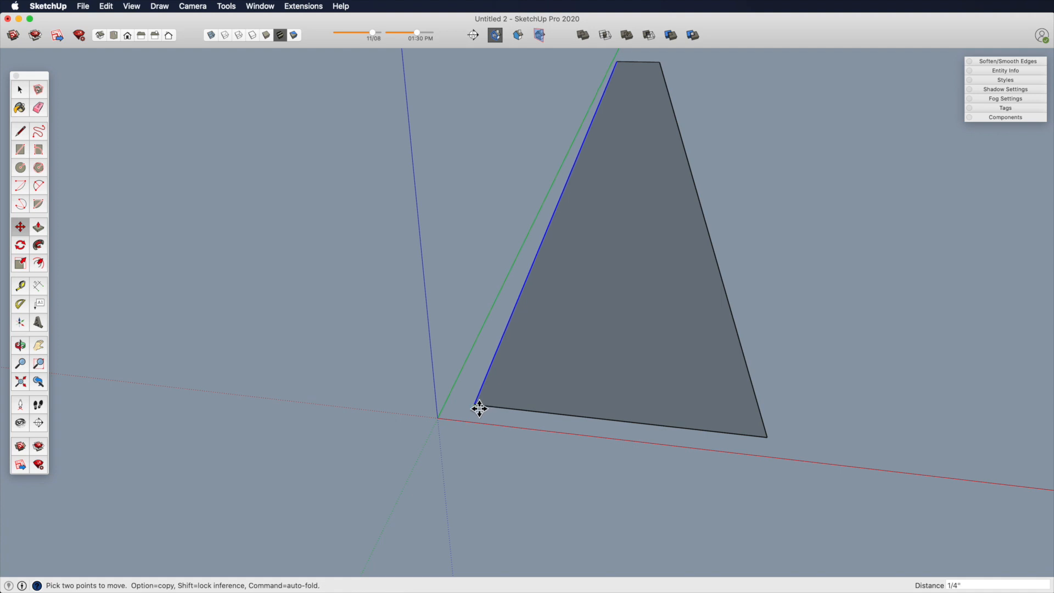
{"action": "left_click_drag", "start_coordinate": [479, 407], "coordinate": [497, 366]}
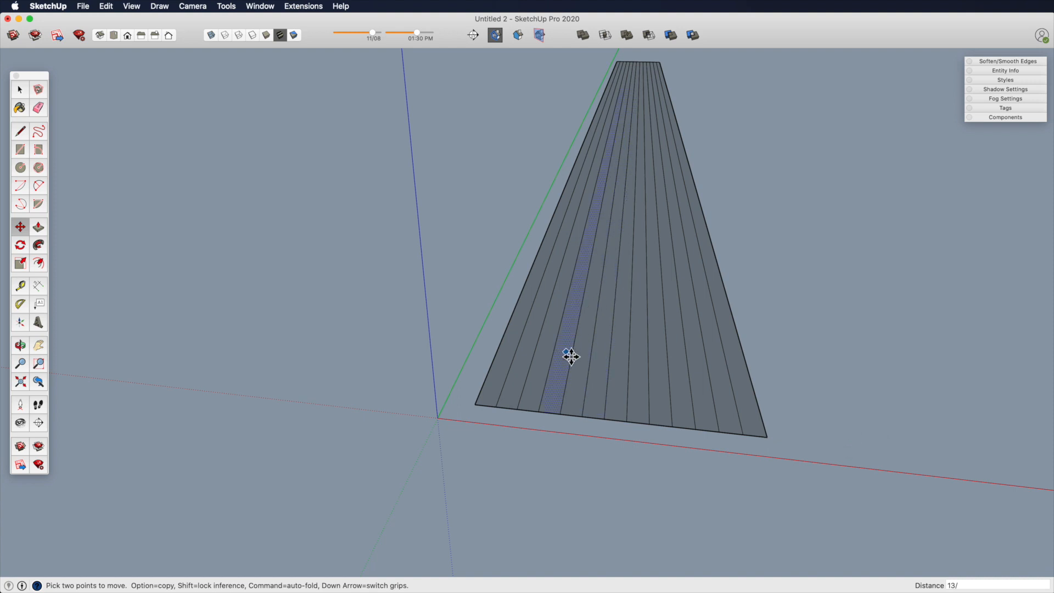
{"action": "left_click", "coordinate": [18, 89]}
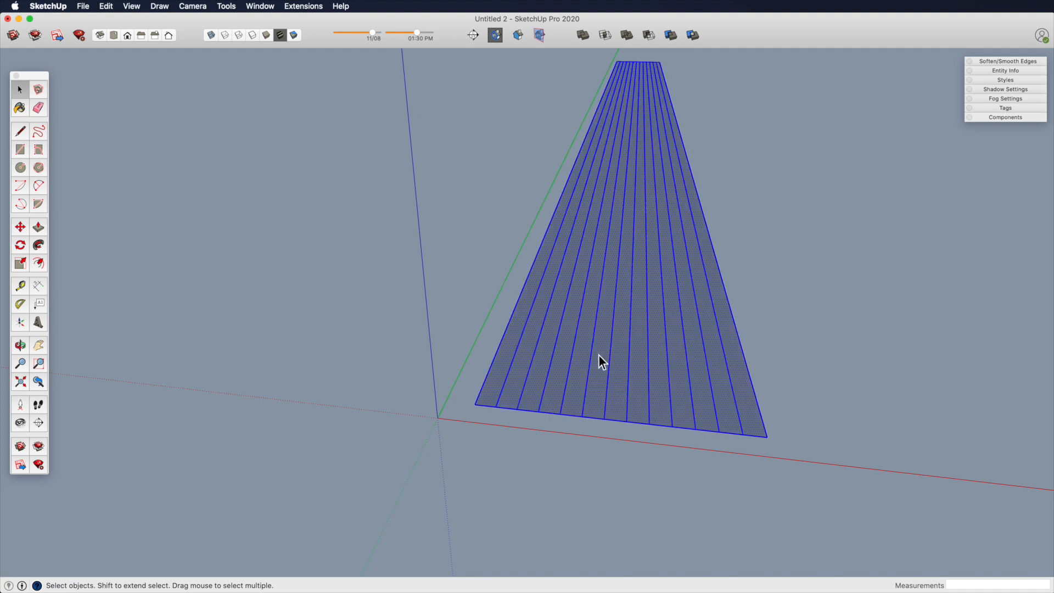
{"action": "right_click", "coordinate": [600, 361]}
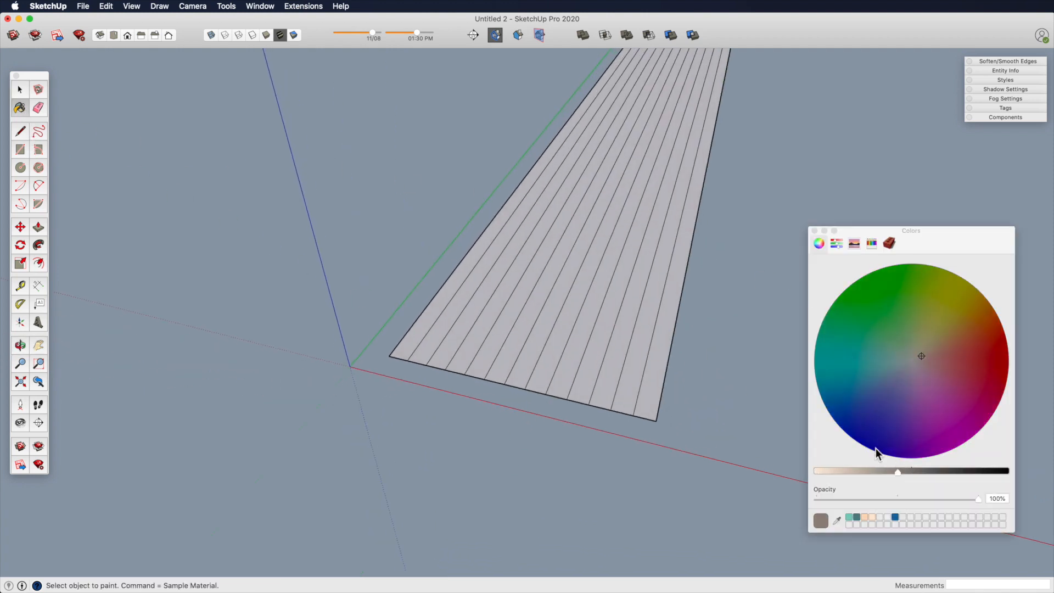
- Paint every other strip brown so the board reads as brown-and-white stripes
{"action": "left_click", "coordinate": [489, 356]}
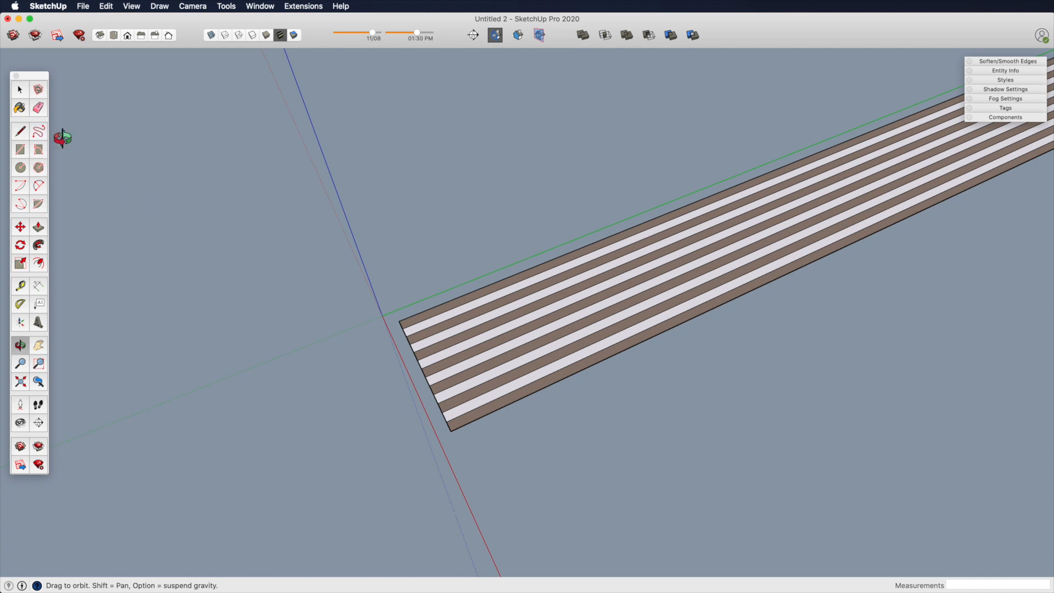
{"action": "mouse_move", "coordinate": [129, 164]}
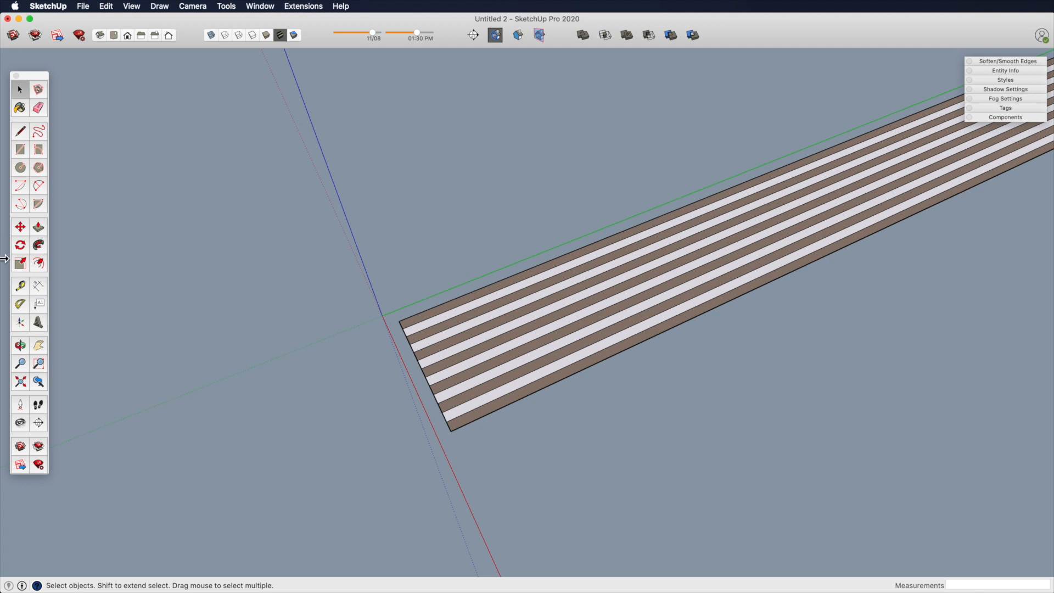
{"action": "left_click", "coordinate": [20, 303]}
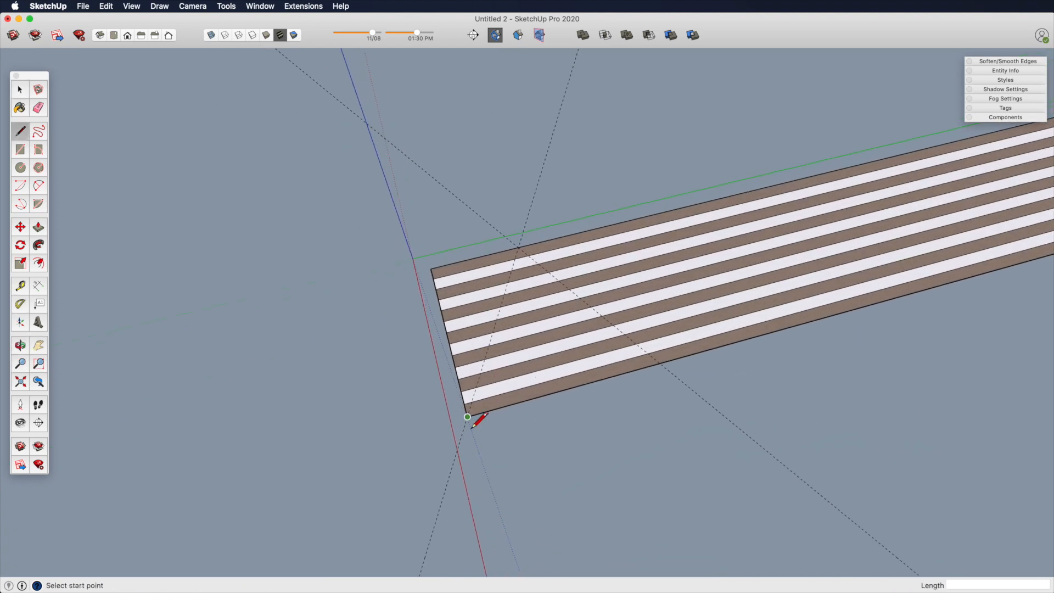
- Draw a triangle across the striped board's end and select it for copying
{"action": "left_click", "coordinate": [467, 416]}
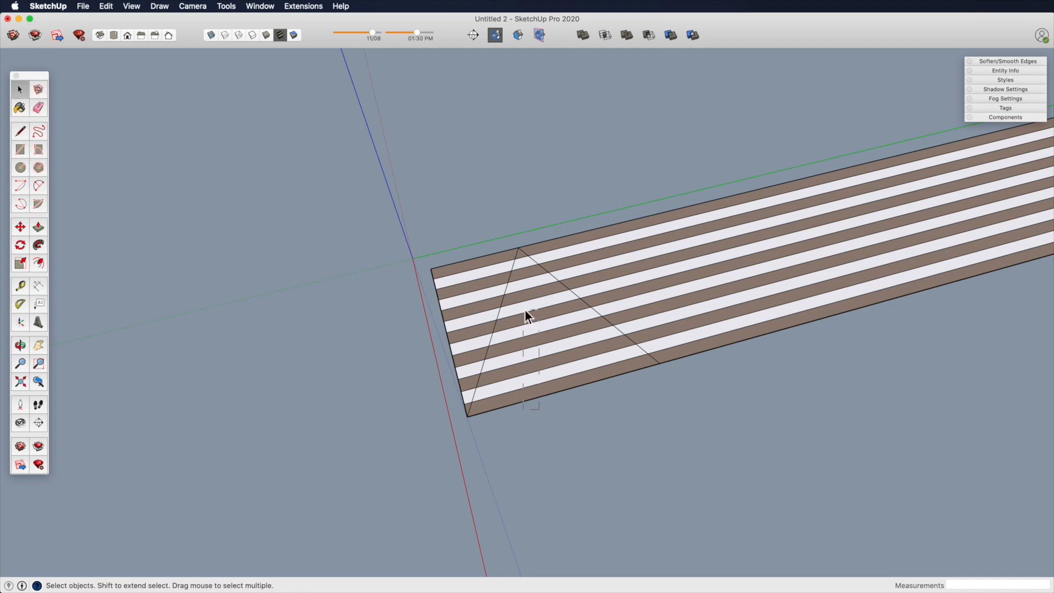
{"action": "mouse_move", "coordinate": [527, 266]}
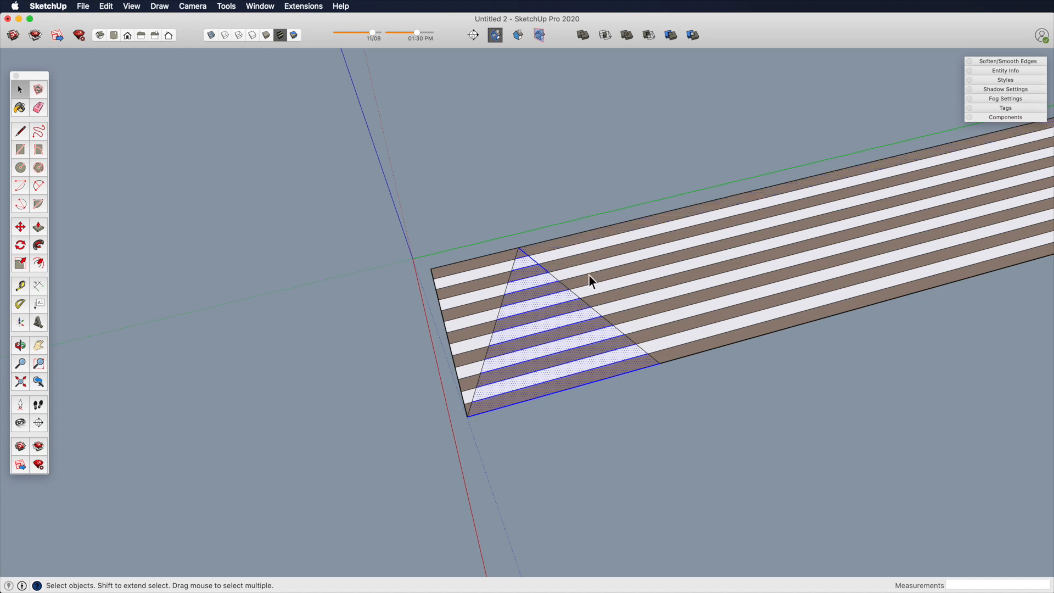
{"action": "left_click", "coordinate": [20, 226]}
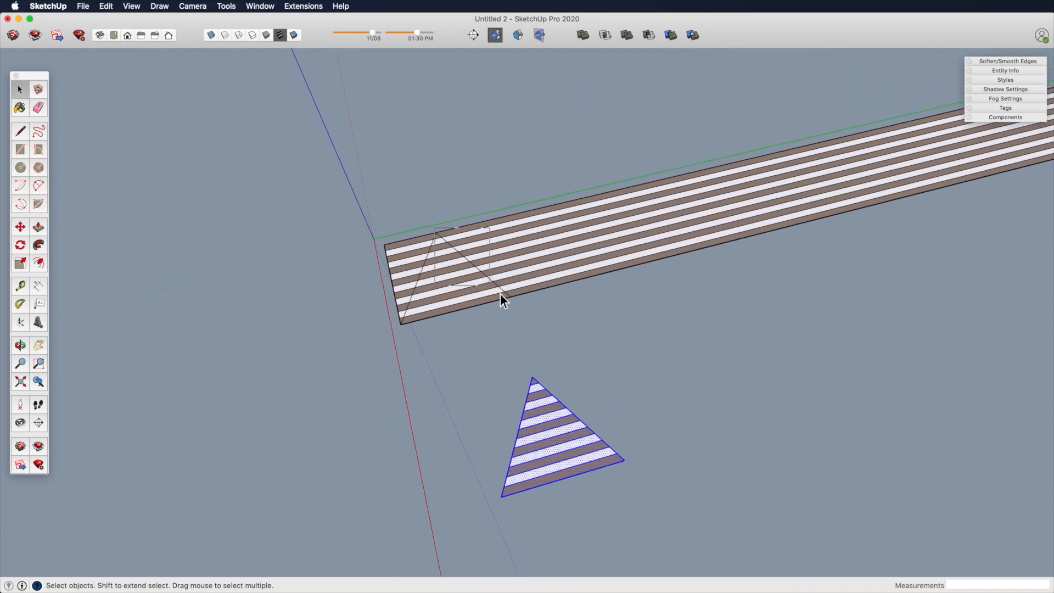
- Move-copy the striped triangle and a diamond piece off the board onto empty ground
{"action": "left_click", "coordinate": [563, 321]}
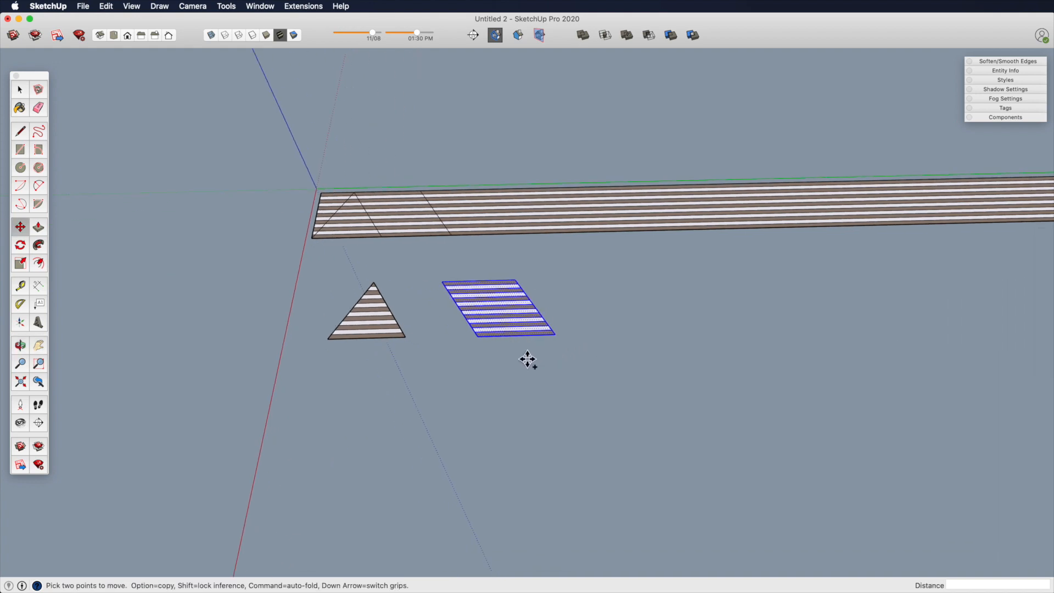
- Copy the striped parallelogram twice and trim one copy's corner into a trapezoid
{"action": "left_click_drag", "start_coordinate": [527, 358], "coordinate": [653, 359]}
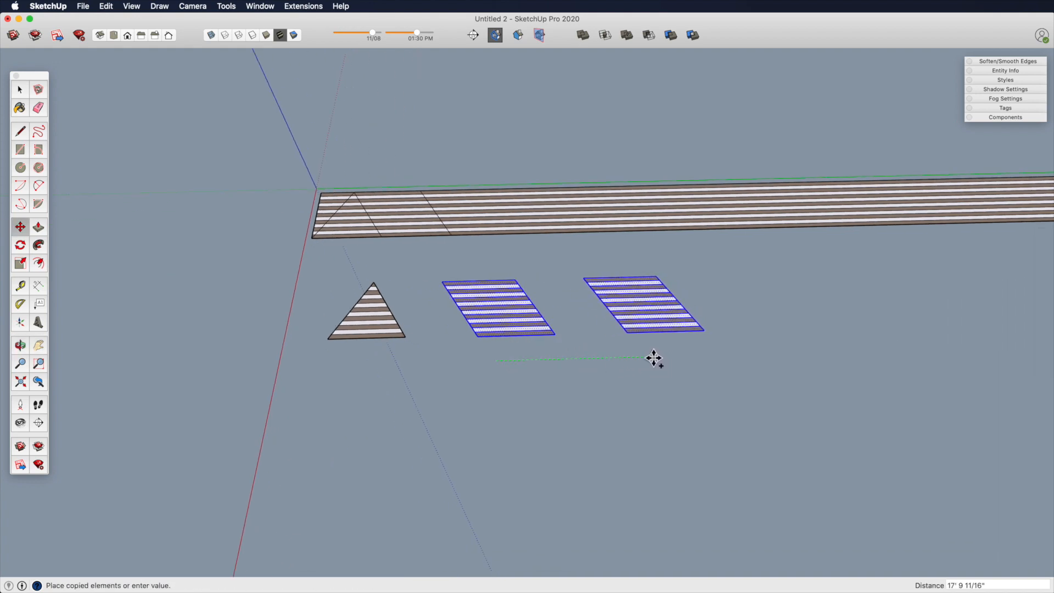
{"action": "left_click_drag", "start_coordinate": [653, 358], "coordinate": [644, 356]}
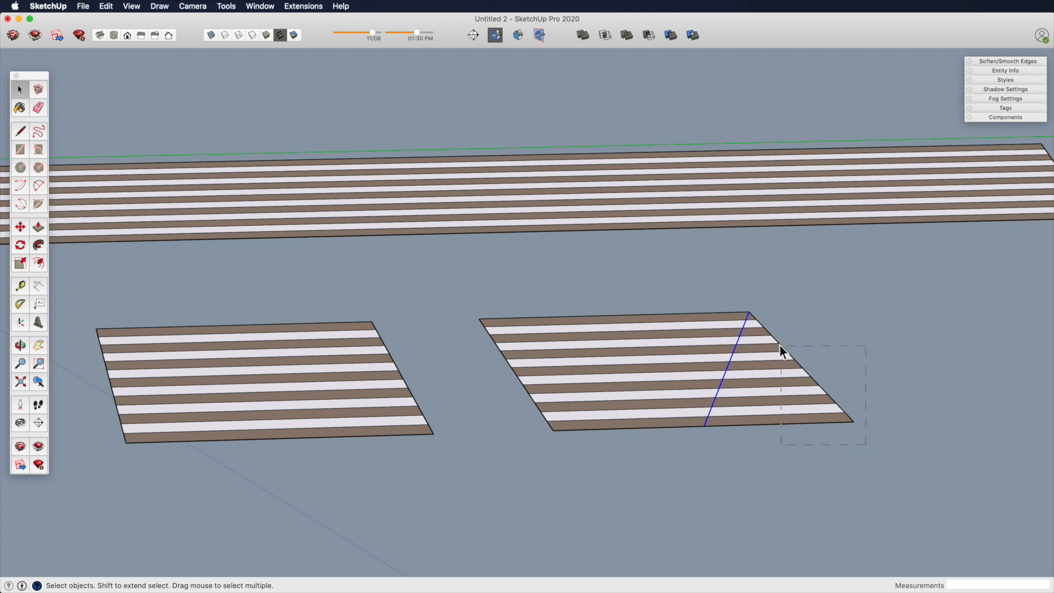
{"action": "left_click", "coordinate": [20, 363]}
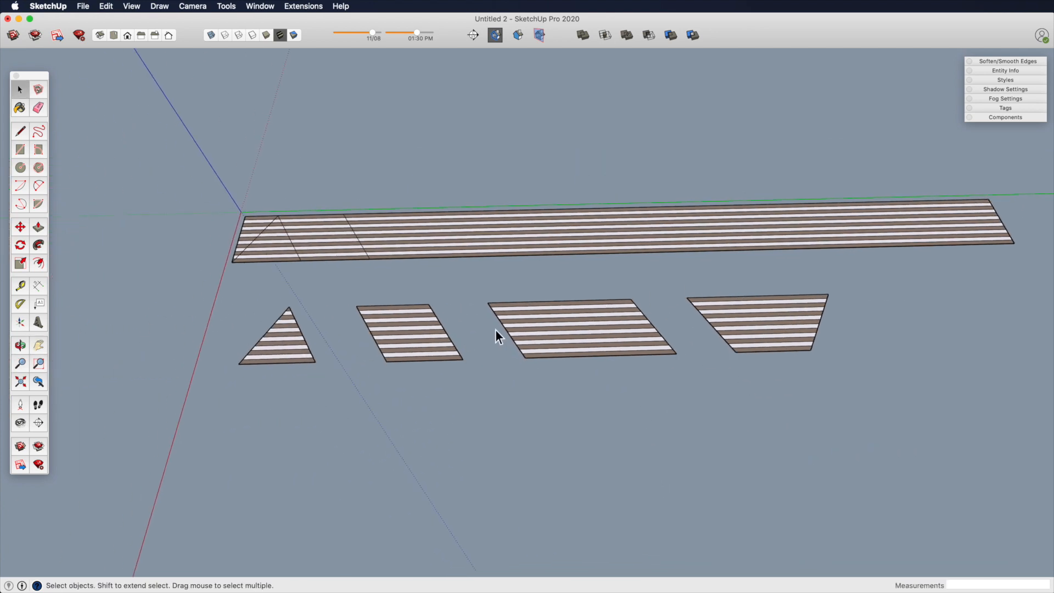
- Create components from the striped triangle, parallelograms and trapezoid in turn
{"action": "left_click", "coordinate": [276, 336]}
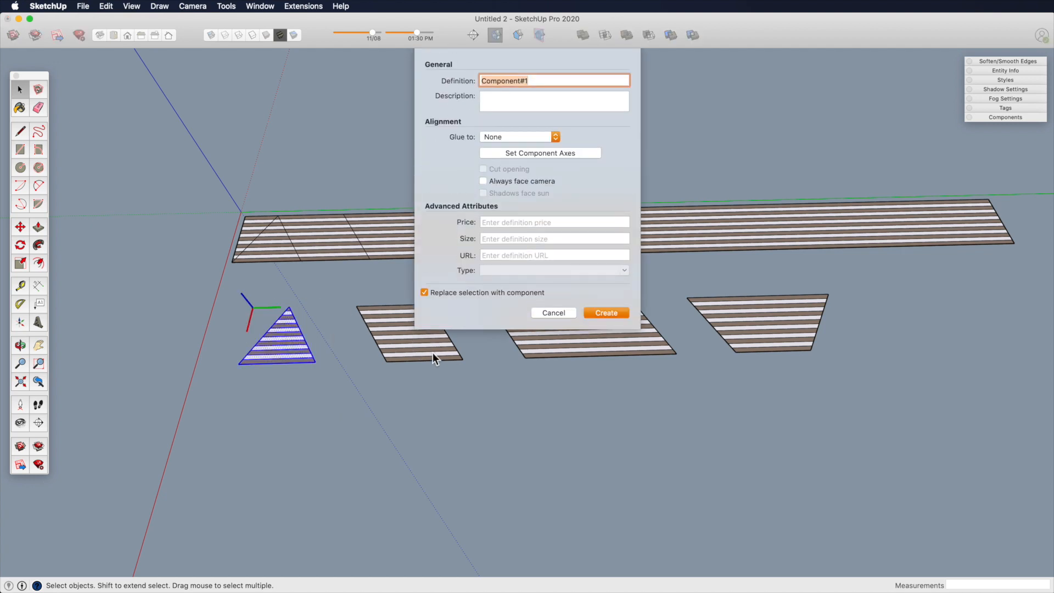
{"action": "left_click", "coordinate": [604, 312]}
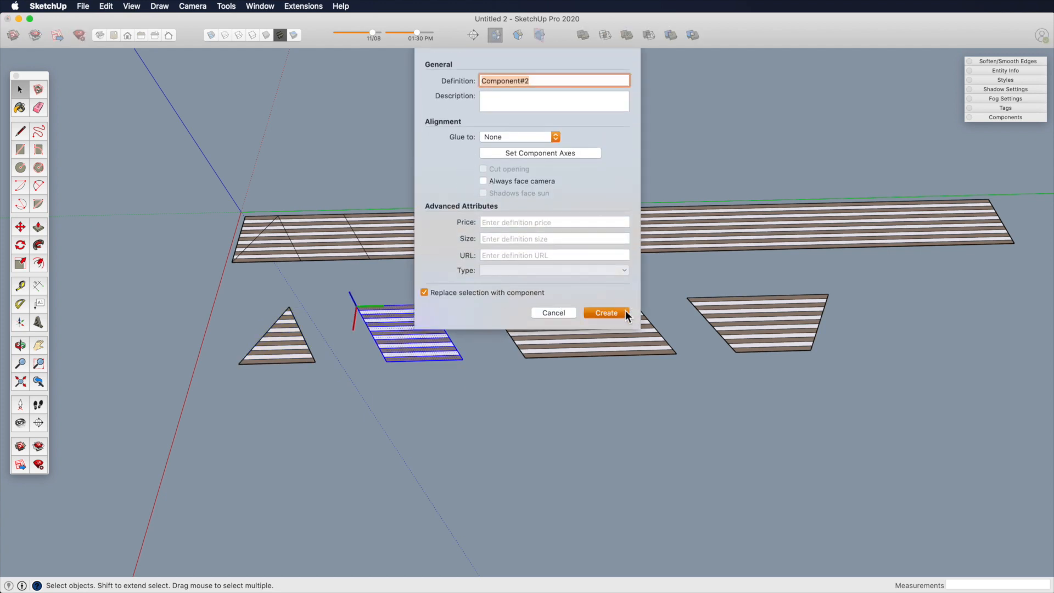
{"action": "left_click", "coordinate": [605, 312]}
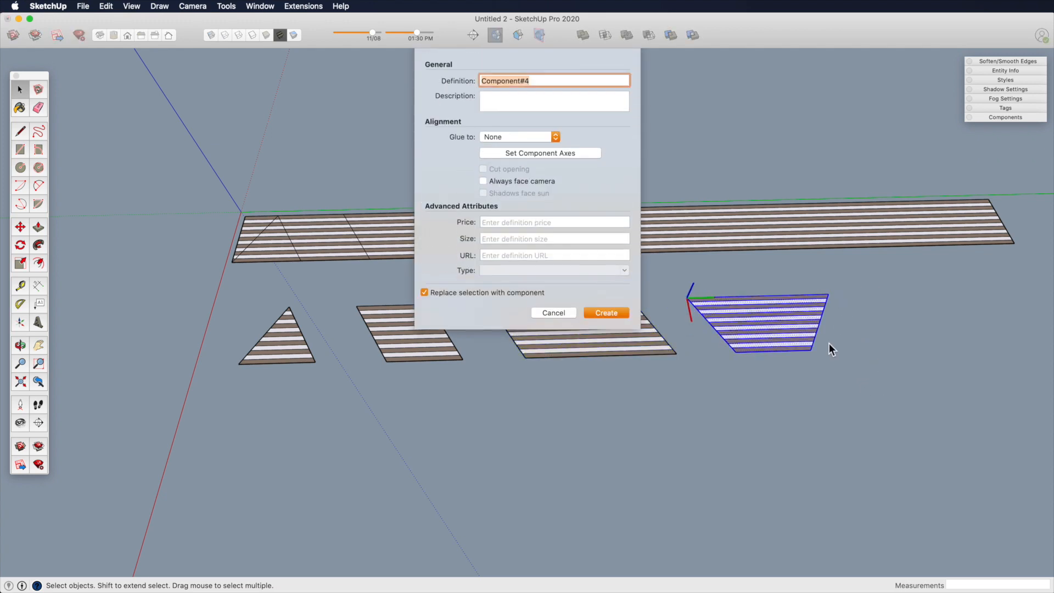
{"action": "left_click", "coordinate": [604, 312]}
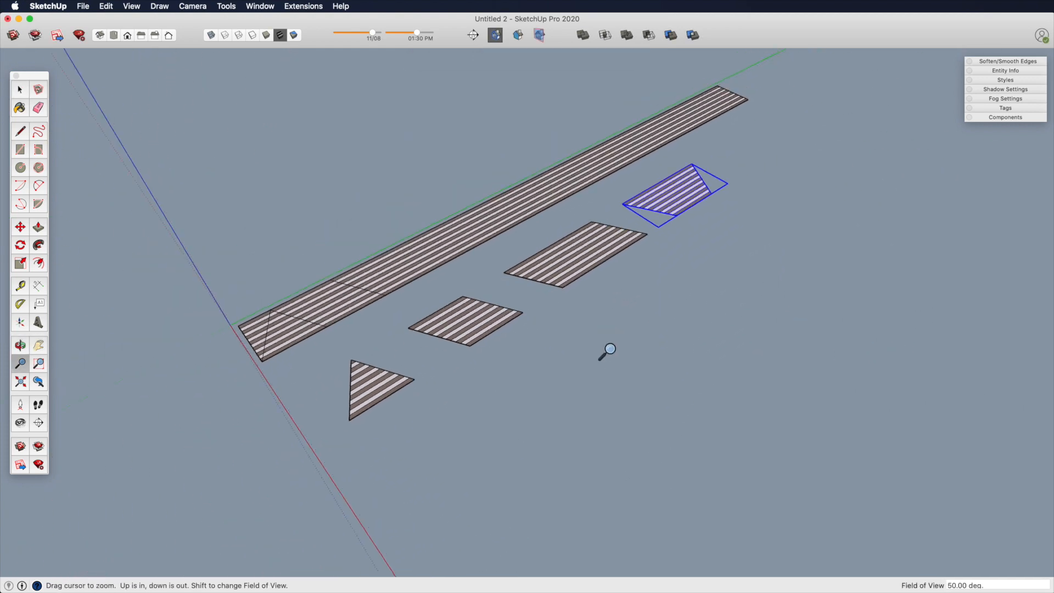
- Copy the pieces aside and snap the triangle and parallelograms together into a hexagonal tile
{"action": "left_click_drag", "start_coordinate": [608, 350], "coordinate": [468, 424]}
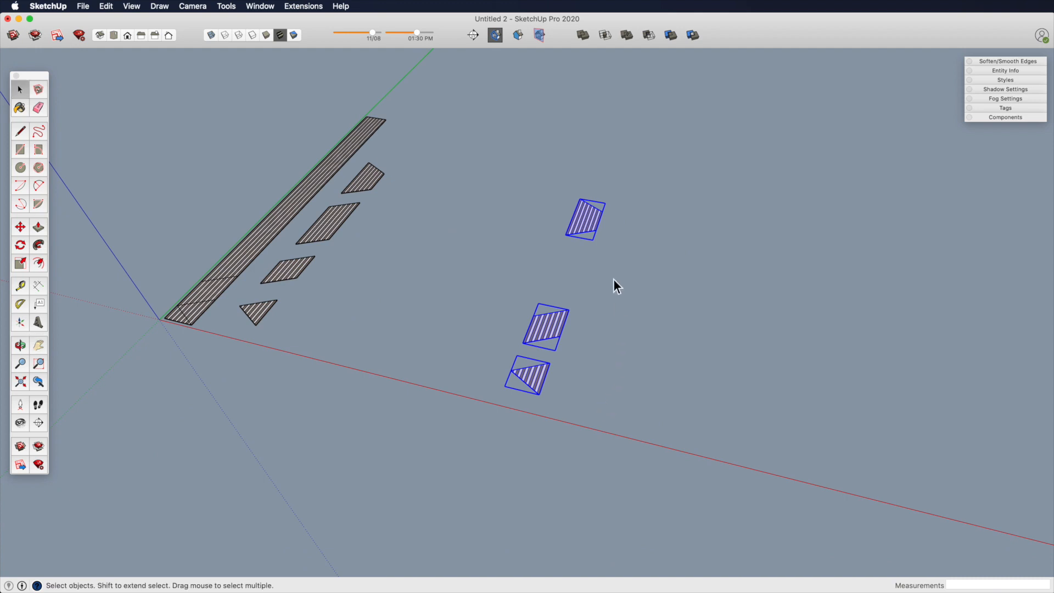
{"action": "left_click", "coordinate": [599, 276]}
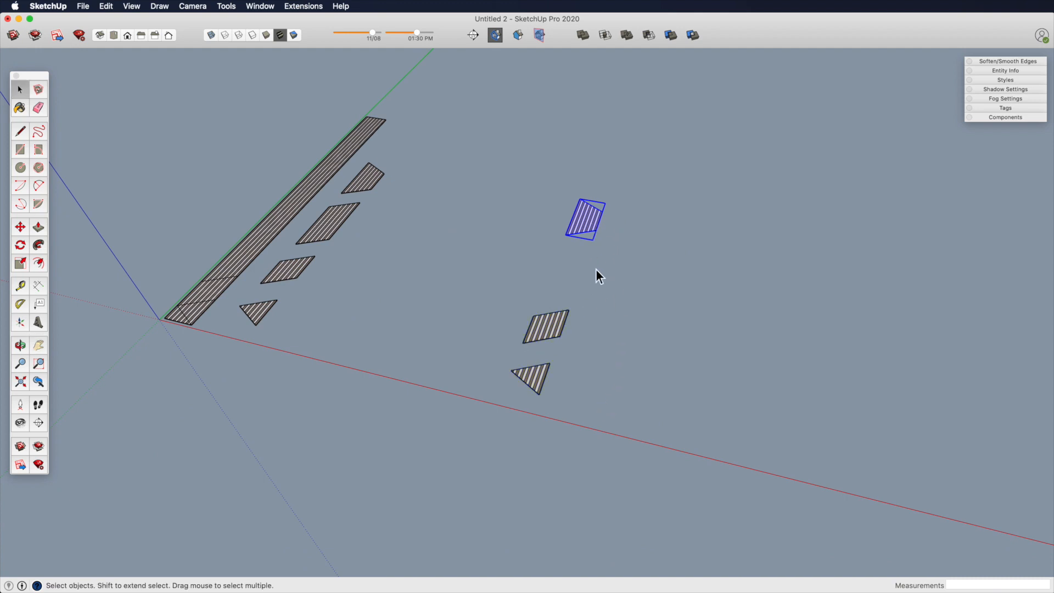
{"action": "left_click", "coordinate": [21, 363]}
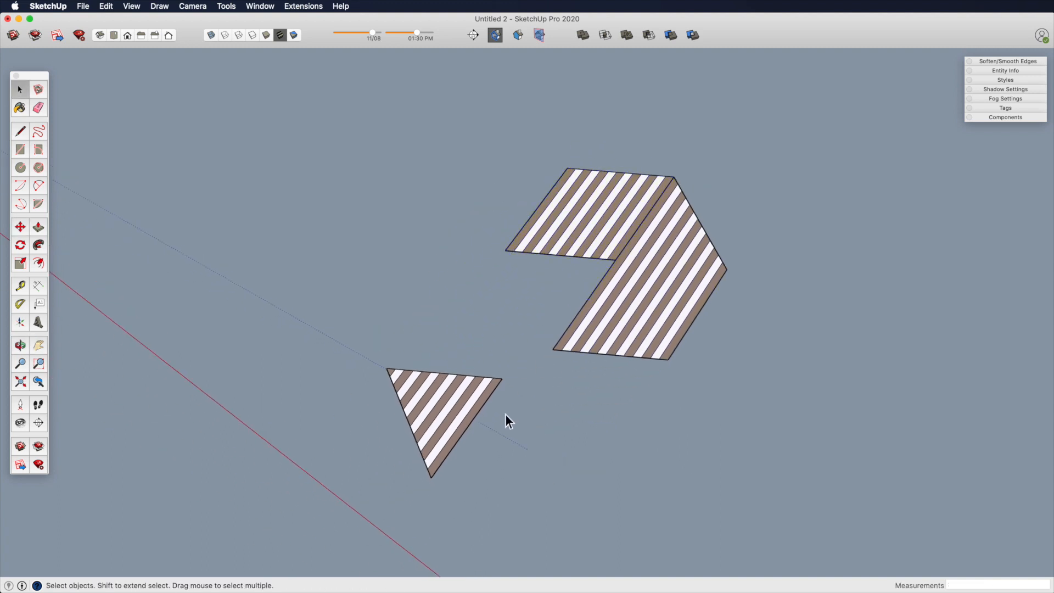
{"action": "left_click", "coordinate": [444, 416]}
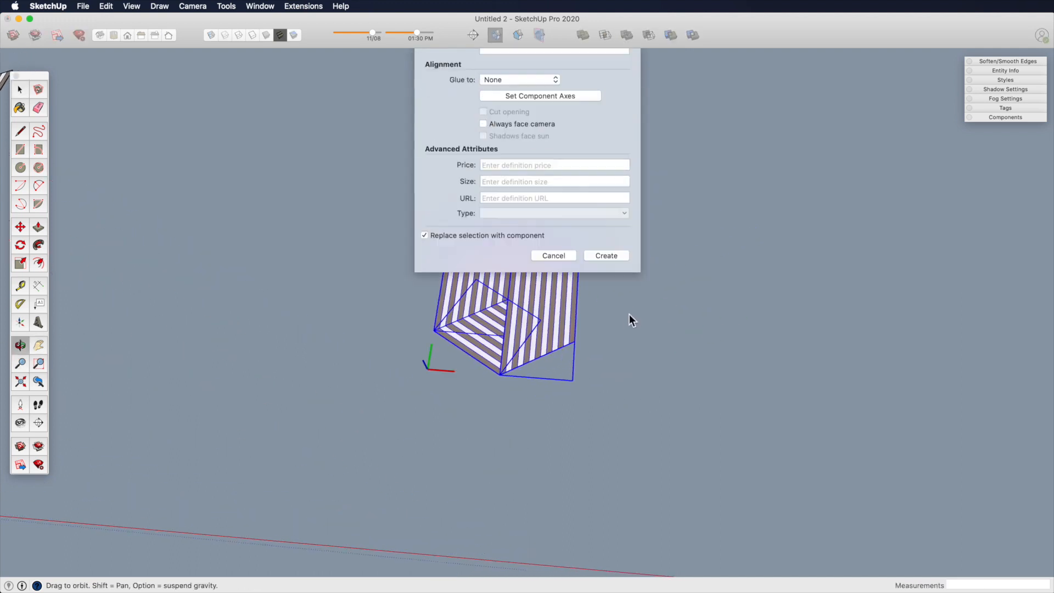
- Create the hexagon component and array-copy it into a large interlocking tiling
{"action": "left_click", "coordinate": [603, 255]}
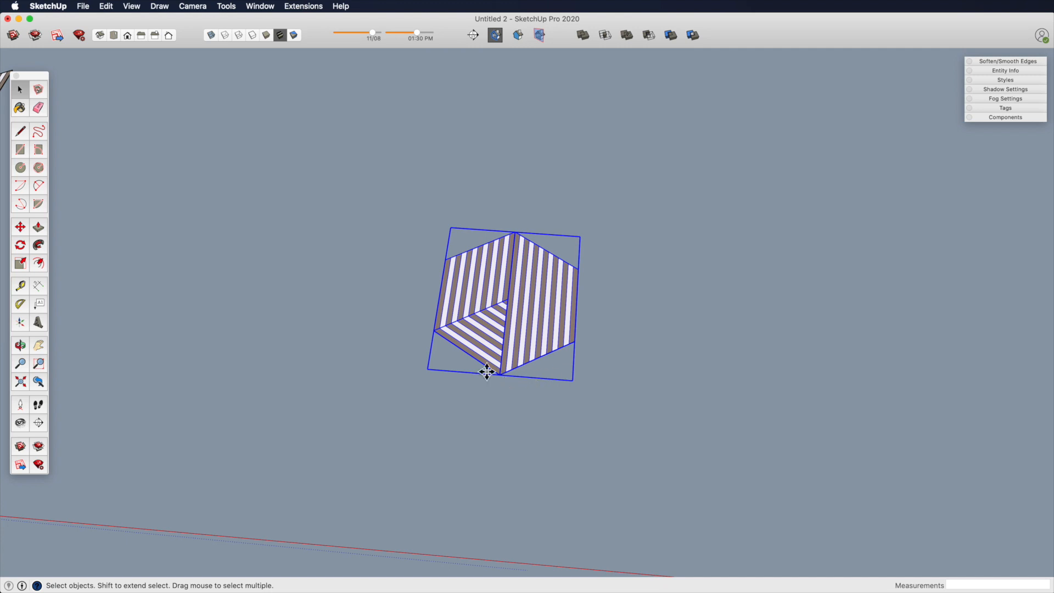
{"action": "left_click_drag", "start_coordinate": [487, 371], "coordinate": [584, 346]}
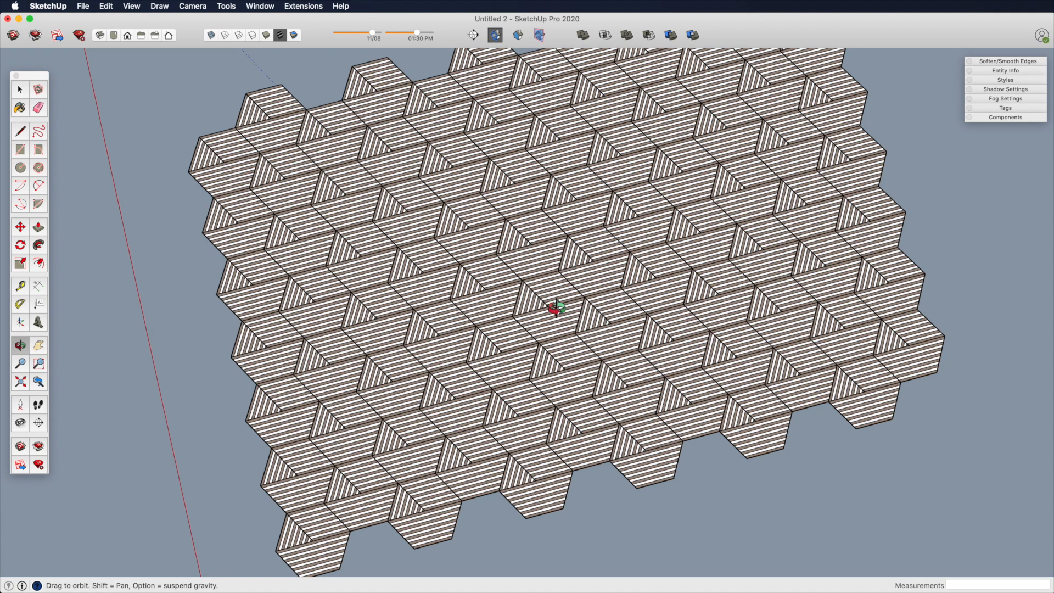
- Edit an edge hexagon and rotate its striped pieces, producing a second differently patterned tiling
{"action": "left_click_drag", "start_coordinate": [558, 308], "coordinate": [832, 281]}
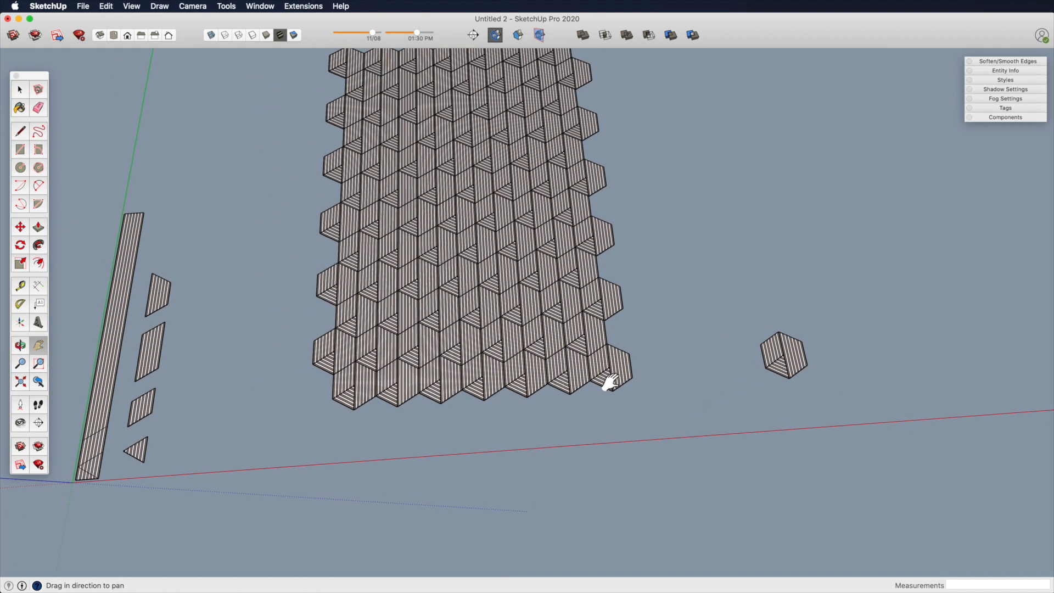
{"action": "left_click", "coordinate": [611, 380]}
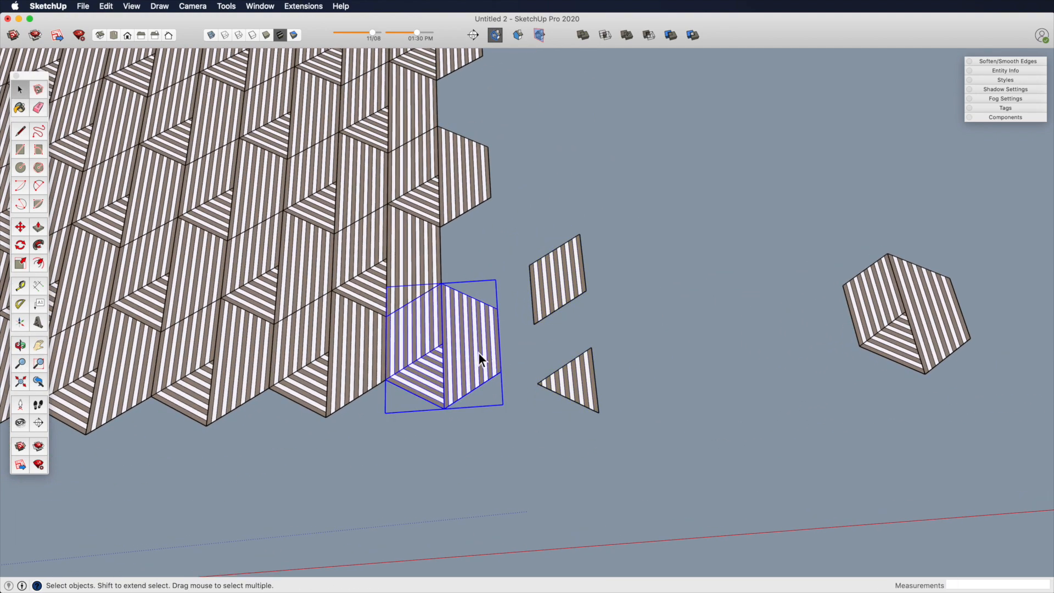
{"action": "left_click", "coordinate": [608, 385]}
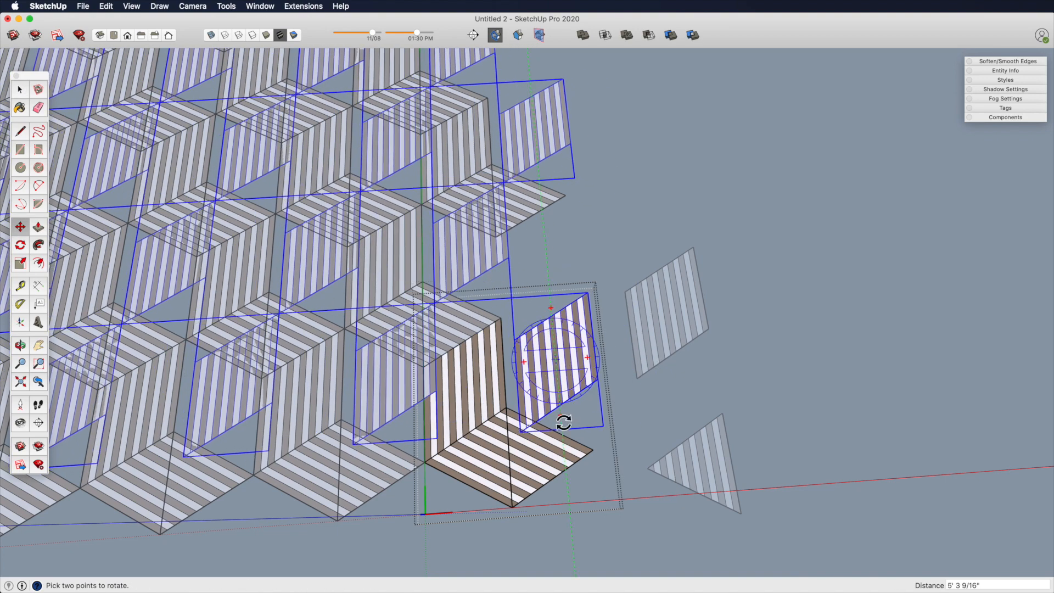
{"action": "left_click_drag", "start_coordinate": [565, 421], "coordinate": [610, 385]}
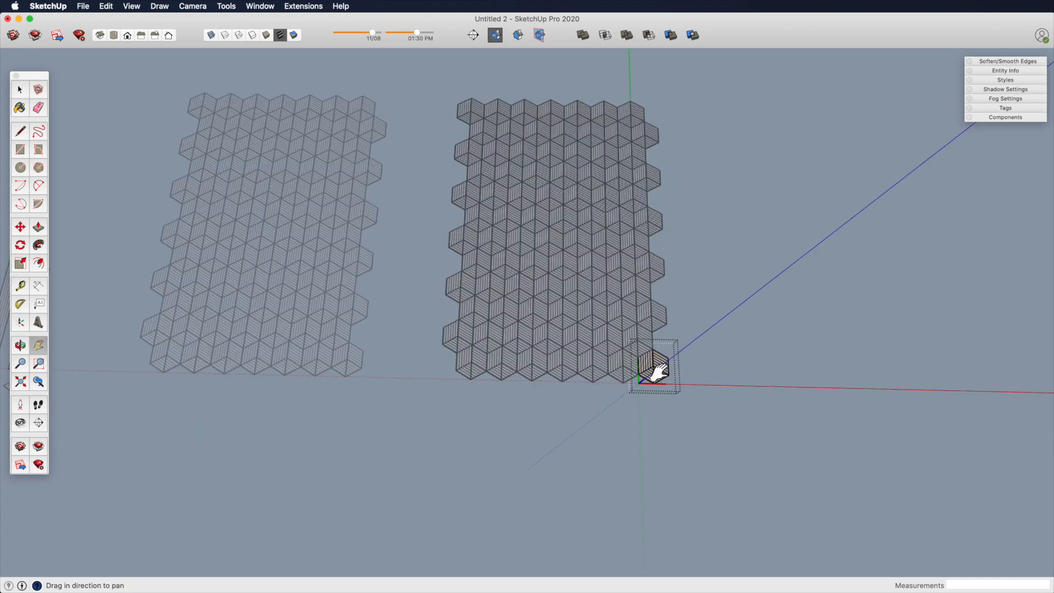
- Bring the second tiling's corner hexagon into view and select a piece inside it to rearrange
{"action": "left_click_drag", "start_coordinate": [655, 369], "coordinate": [487, 167]}
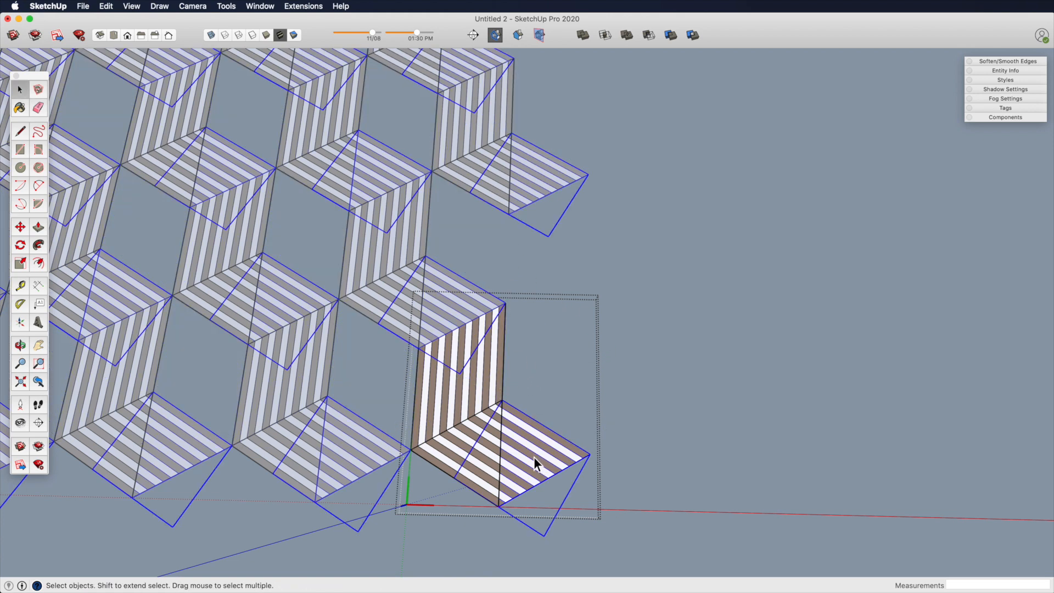
{"action": "left_click", "coordinate": [20, 245]}
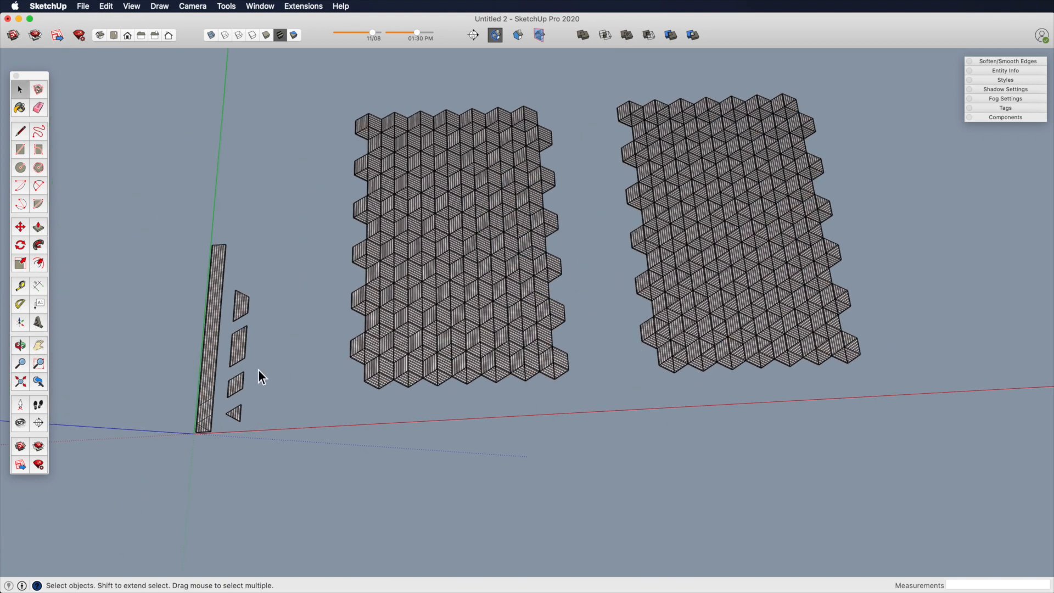
{"action": "mouse_move", "coordinate": [234, 318]}
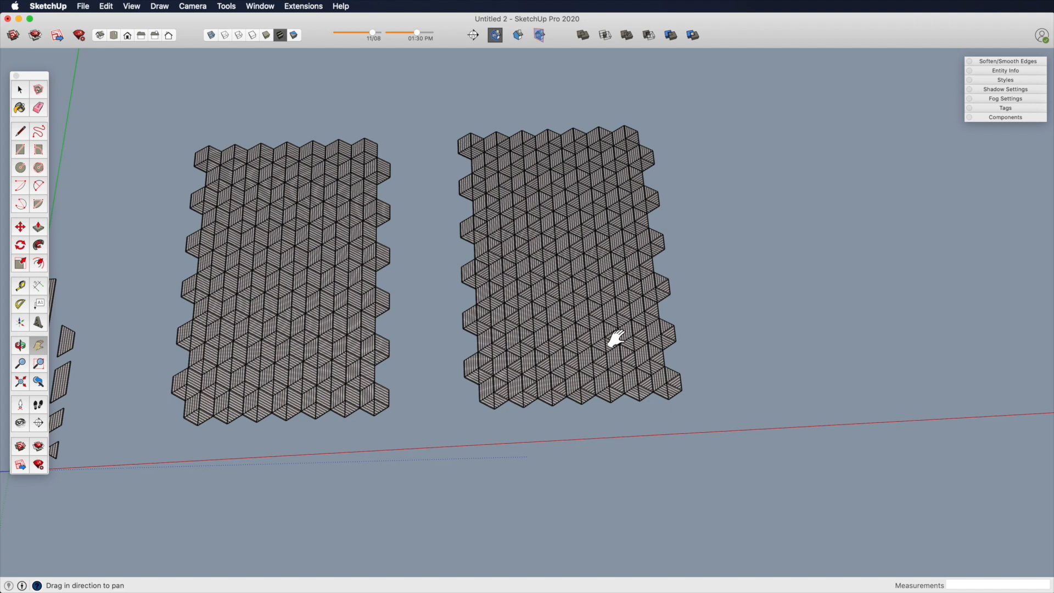
{"action": "mouse_move", "coordinate": [378, 348]}
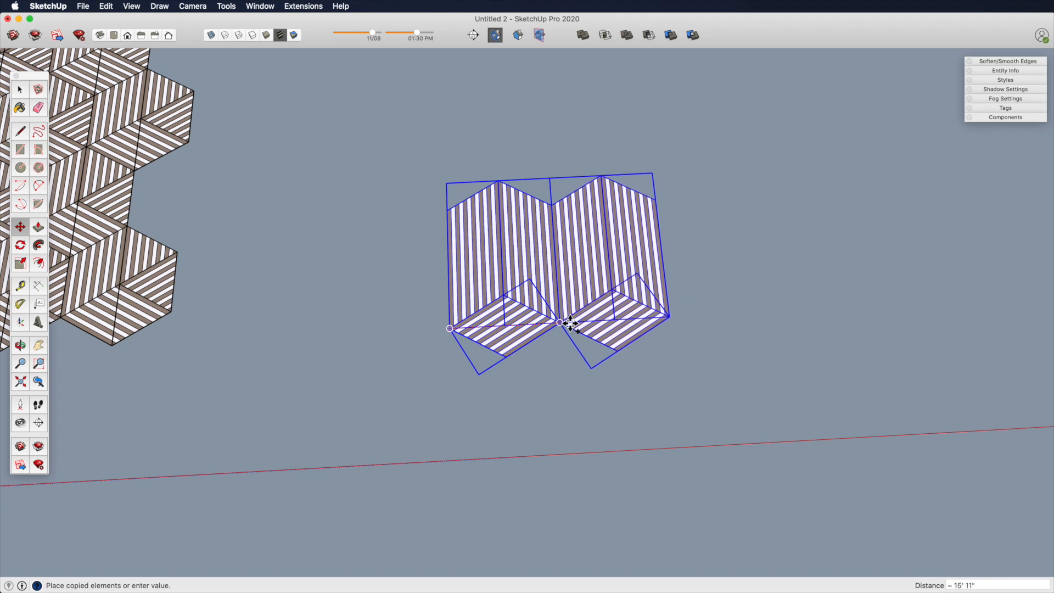
- Move-copy the hexagon sideways into a row, then place a second interlocking row above it
{"action": "left_click", "coordinate": [21, 245]}
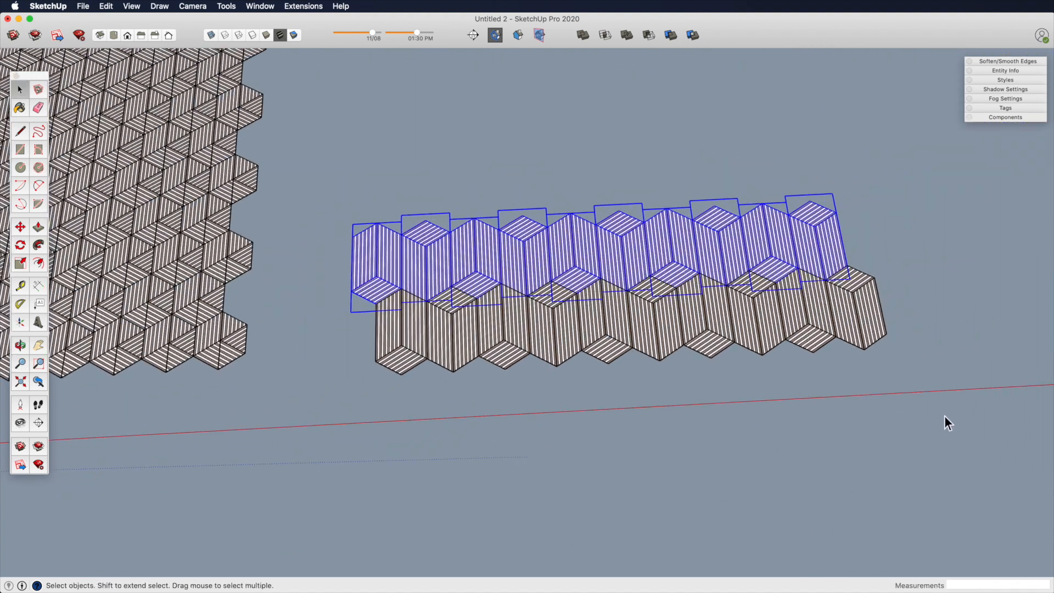
{"action": "left_click", "coordinate": [19, 227]}
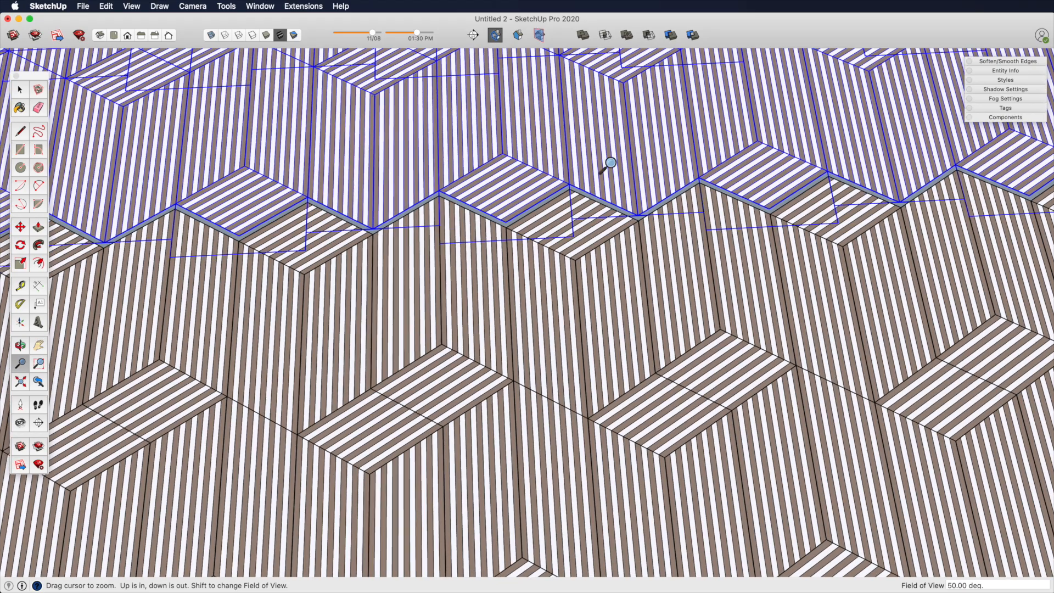
- Snap the upper hexagon row onto the lower row's vertex, then zoom out to see the neighbouring tilings
{"action": "left_click_drag", "start_coordinate": [608, 164], "coordinate": [488, 275]}
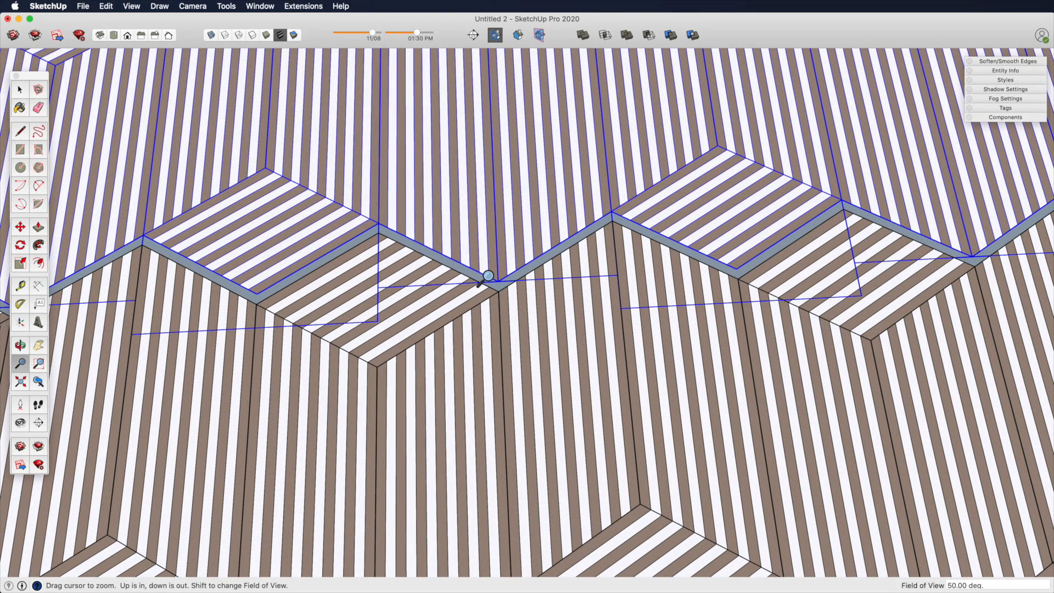
{"action": "left_click", "coordinate": [20, 227]}
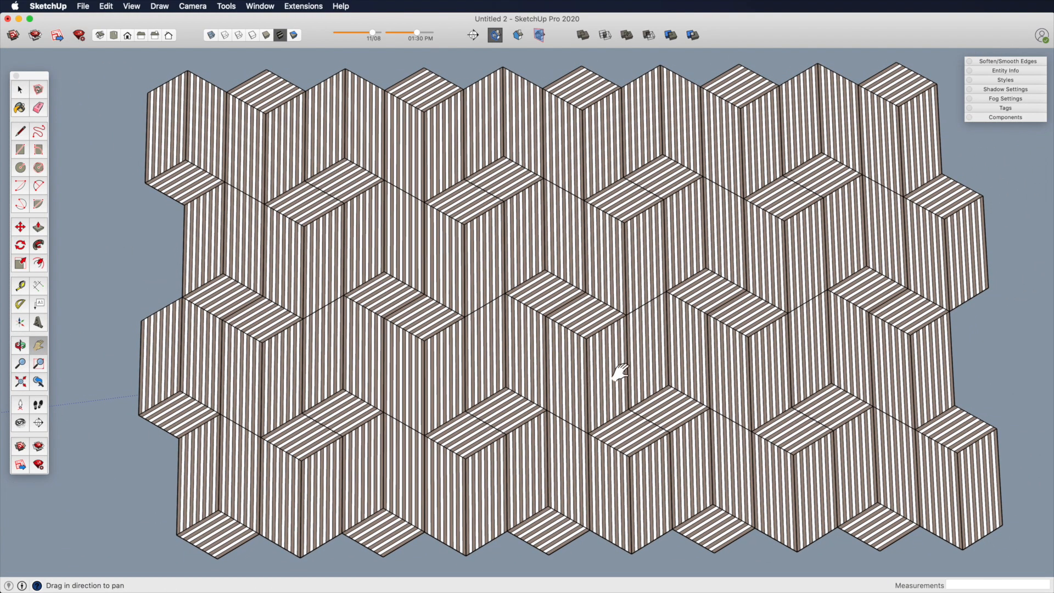
{"action": "mouse_move", "coordinate": [528, 386]}
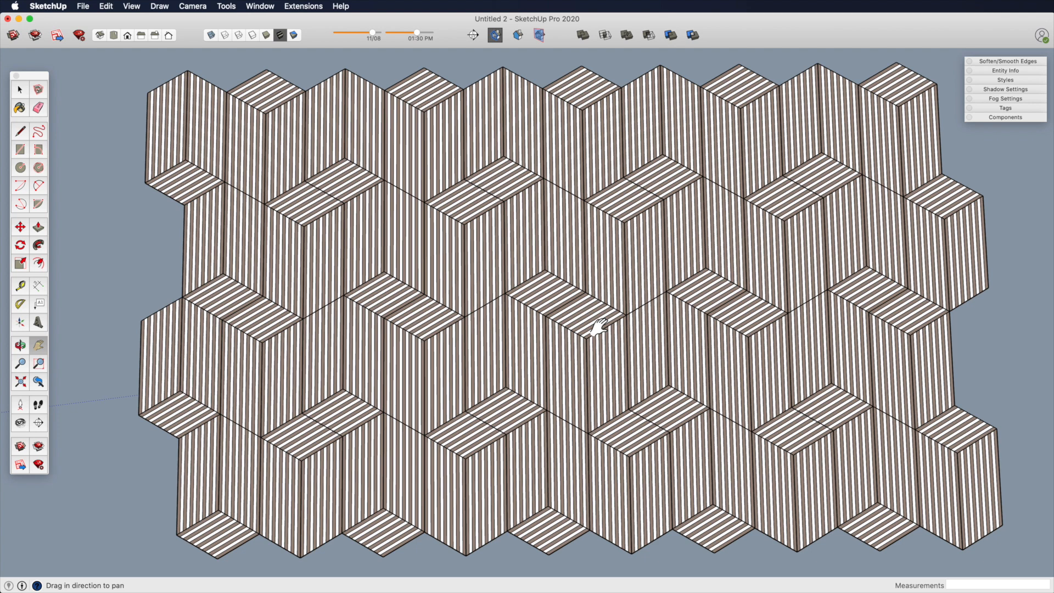
{"action": "mouse_move", "coordinate": [557, 255]}
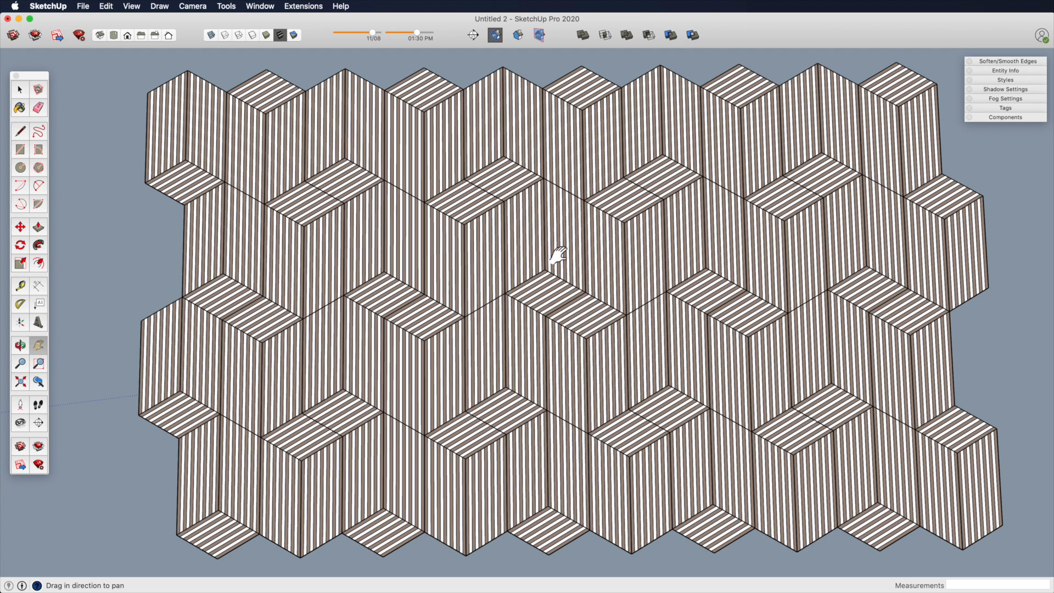
{"action": "mouse_move", "coordinate": [620, 164]}
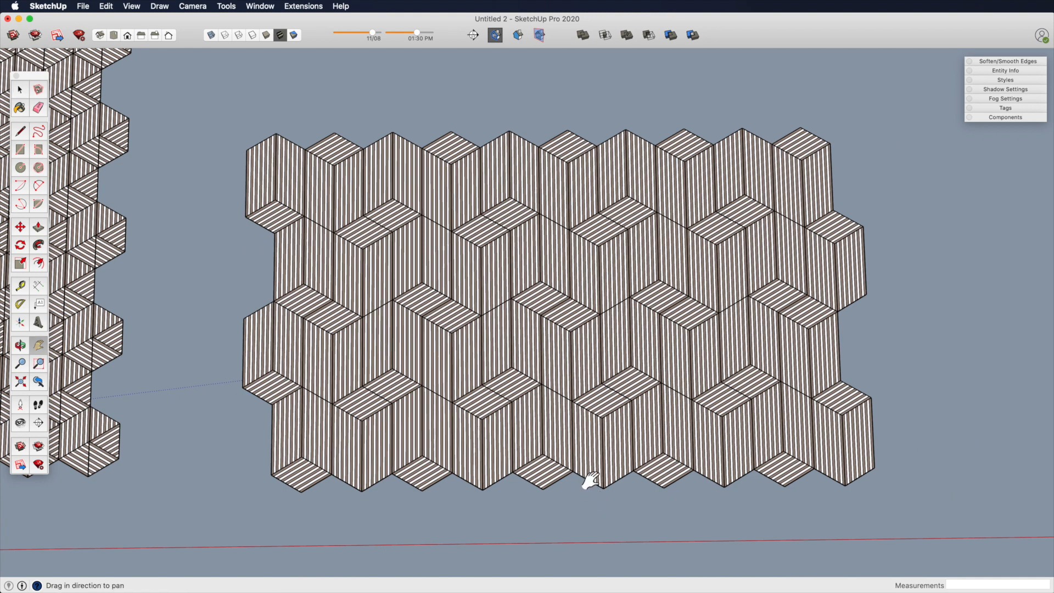
{"action": "left_click", "coordinate": [18, 363]}
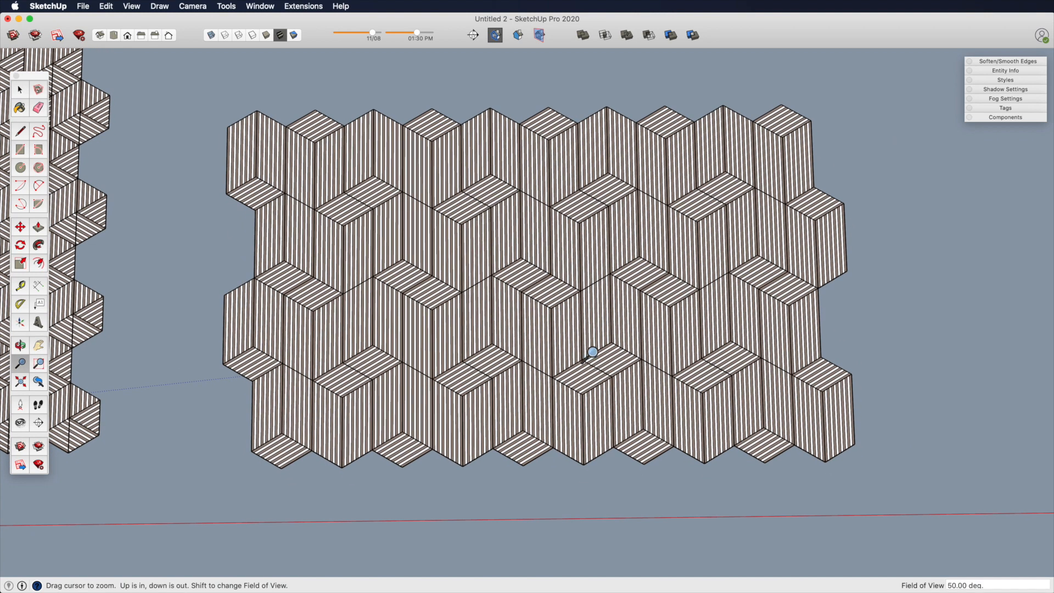
{"action": "left_click_drag", "start_coordinate": [592, 351], "coordinate": [538, 393]}
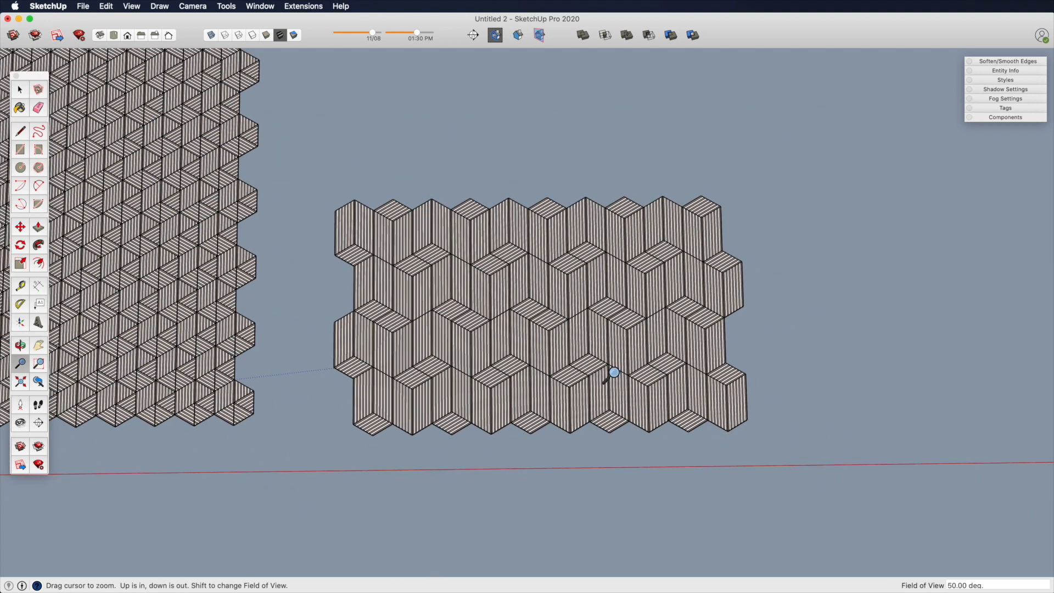
{"action": "mouse_move", "coordinate": [565, 283]}
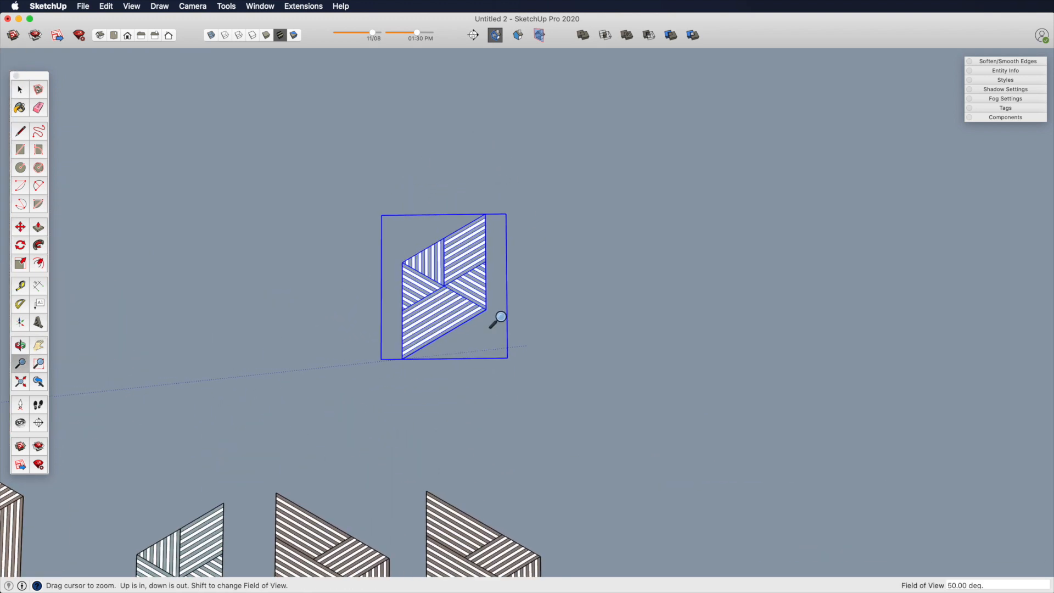
- Rotate copies of the striped piece around its corner into a pinwheel hexagon and copy it sideways to start a row
{"action": "left_click", "coordinate": [19, 245]}
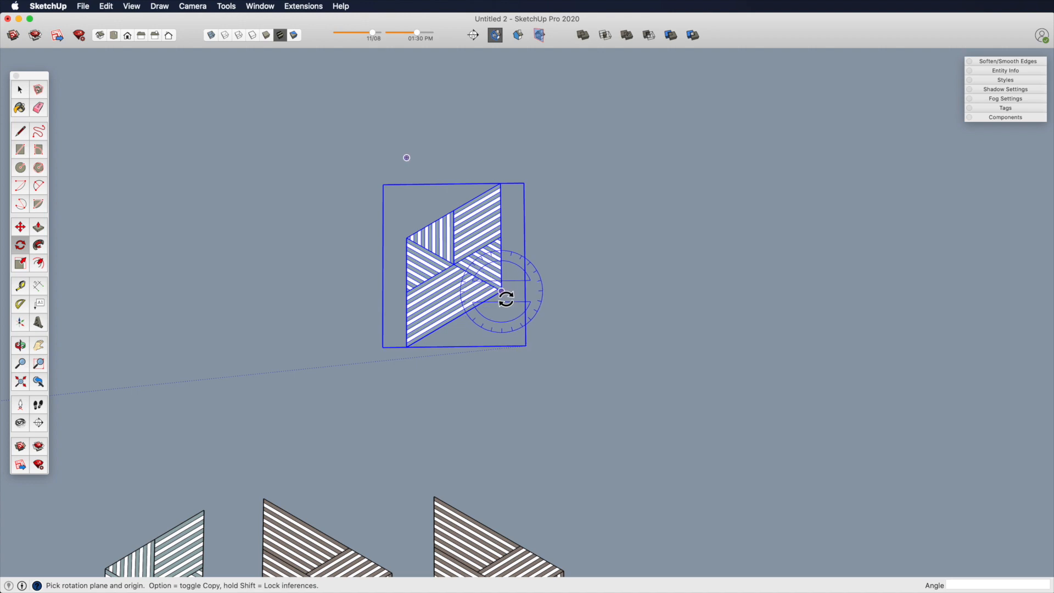
{"action": "left_click_drag", "start_coordinate": [506, 296], "coordinate": [547, 252]}
{"action": "type", "text": "2"}
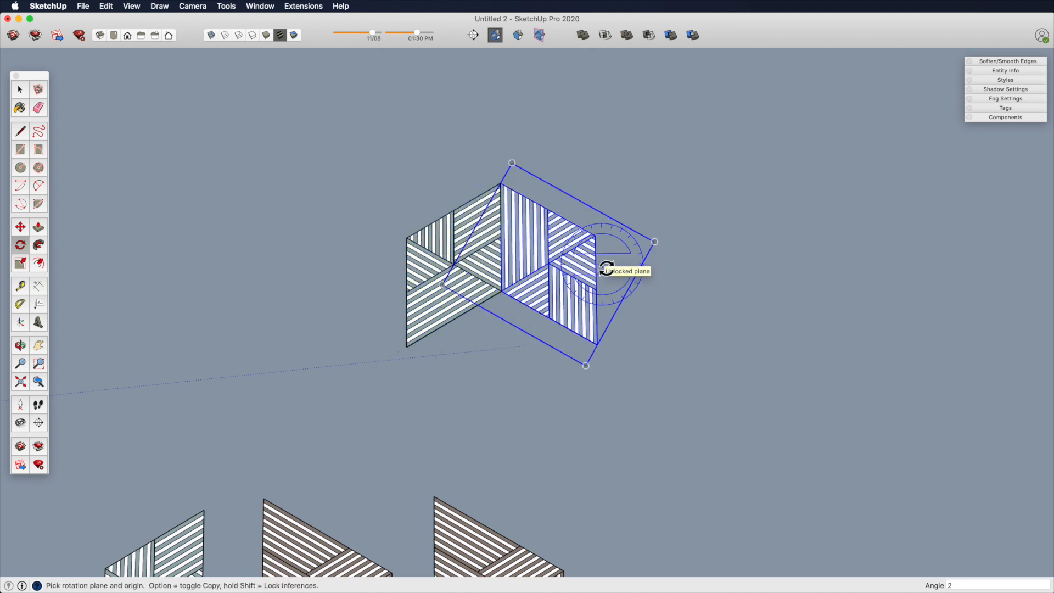
{"action": "left_click_drag", "start_coordinate": [608, 265], "coordinate": [551, 336]}
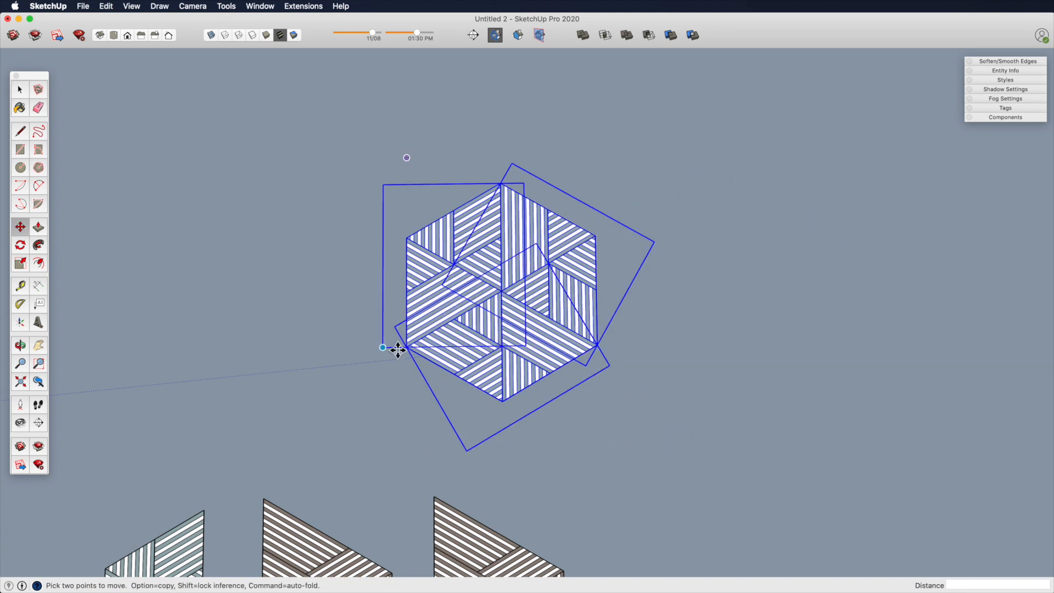
{"action": "left_click_drag", "start_coordinate": [381, 347], "coordinate": [599, 346]}
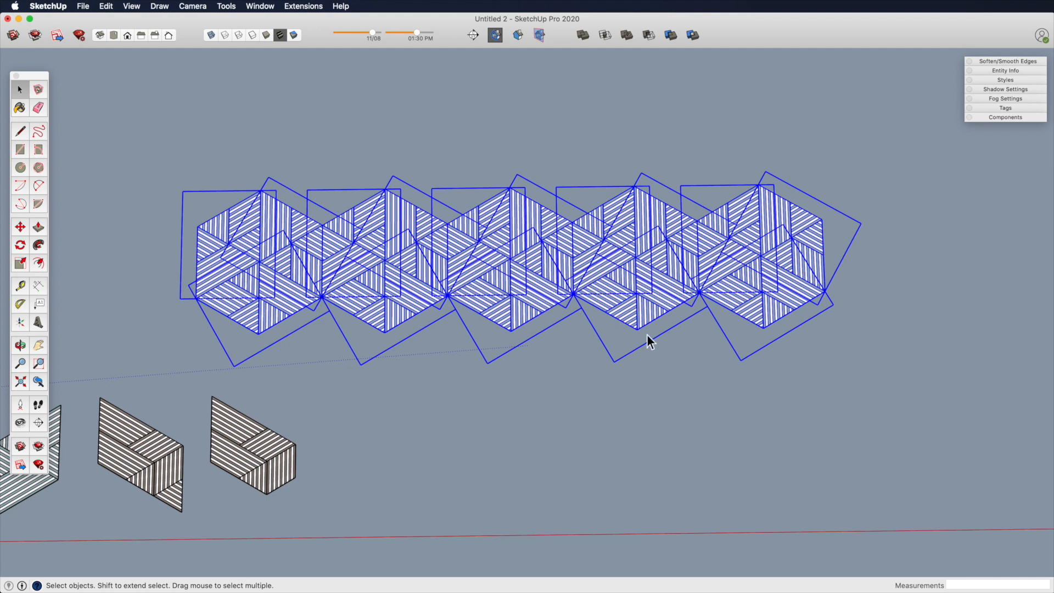
{"action": "mouse_move", "coordinate": [760, 350]}
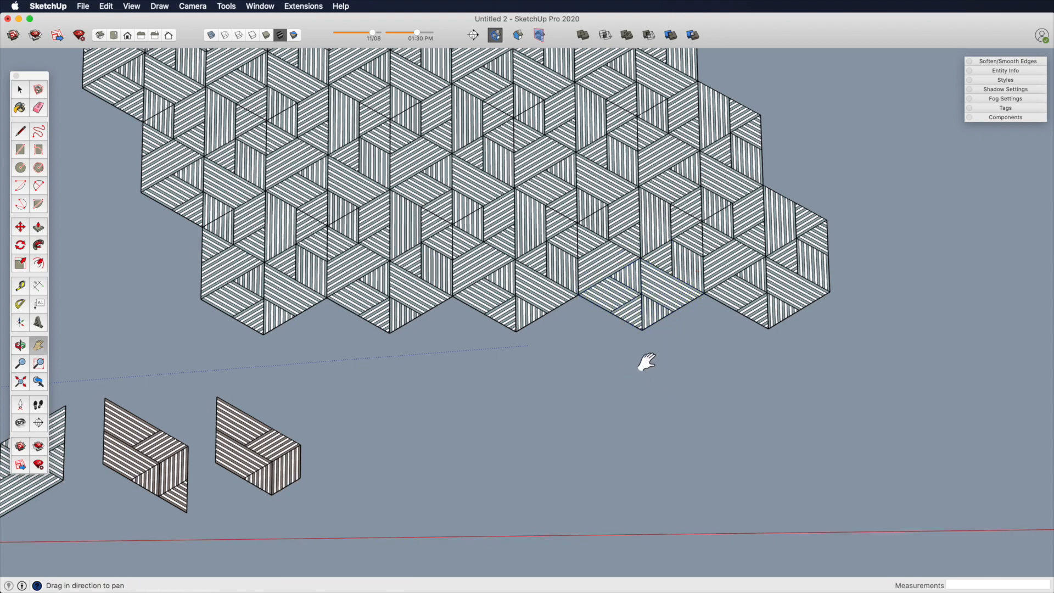
- Pan the view toward the other striped pieces
{"action": "left_click_drag", "start_coordinate": [645, 363], "coordinate": [557, 302]}
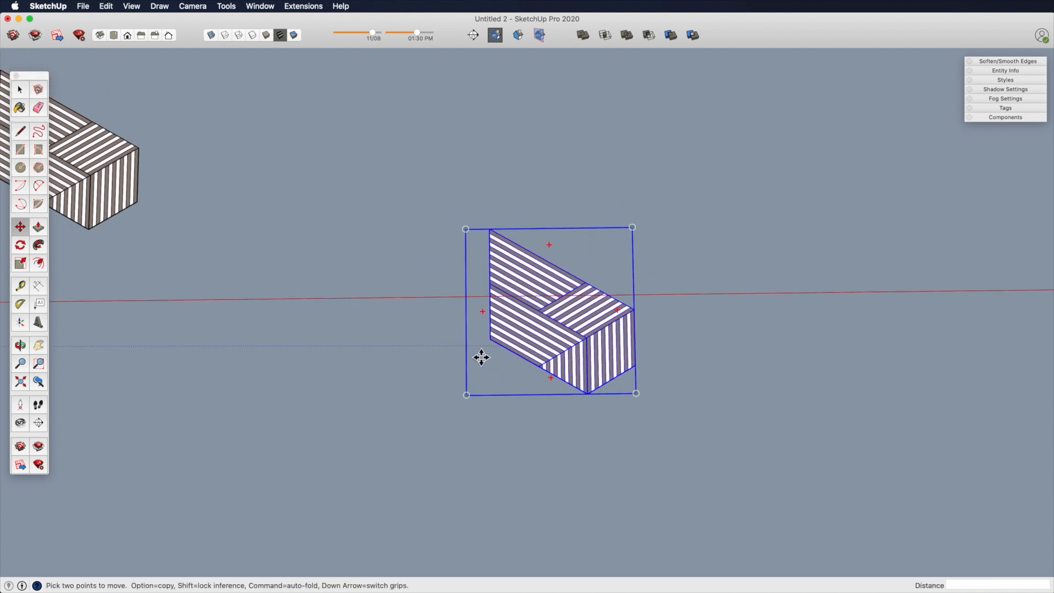
- Stack copies of the piece into a vertical chevron column and copy the column beside itself
{"action": "left_click_drag", "start_coordinate": [481, 356], "coordinate": [490, 228]}
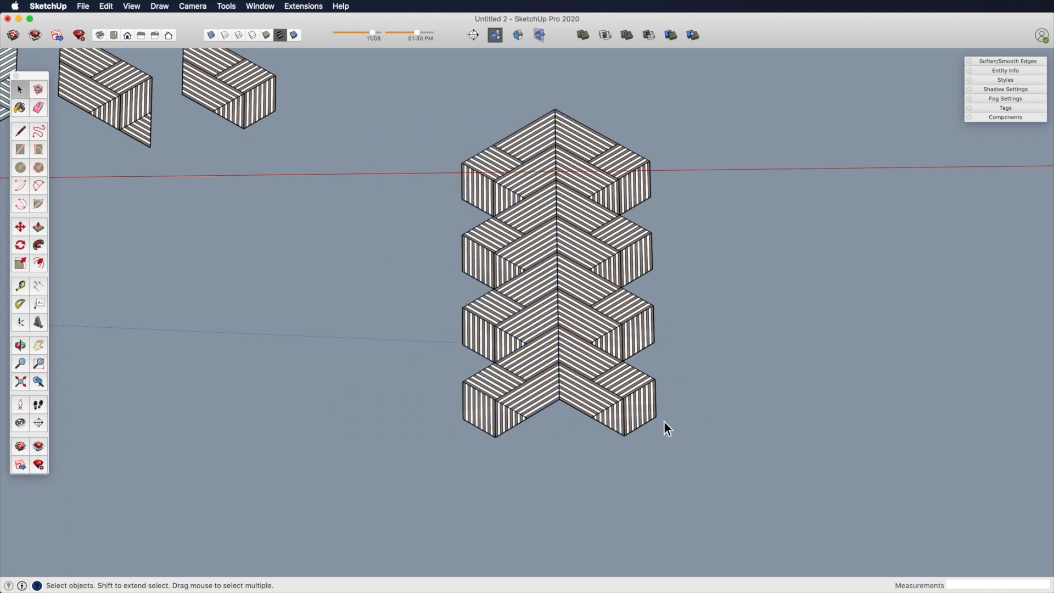
{"action": "left_click_drag", "start_coordinate": [665, 427], "coordinate": [558, 386]}
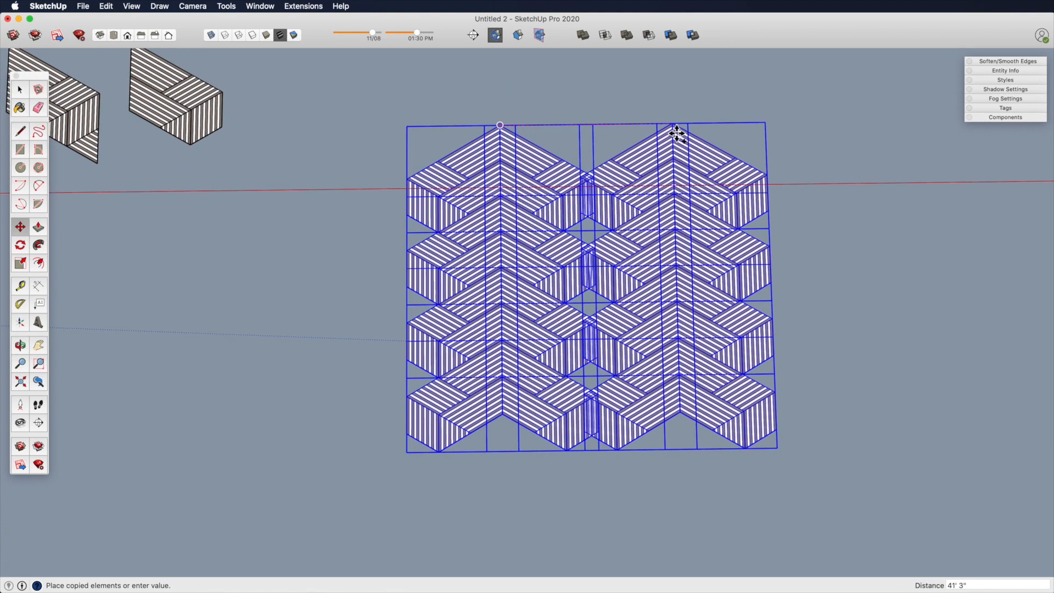
{"action": "left_click_drag", "start_coordinate": [676, 134], "coordinate": [703, 124]}
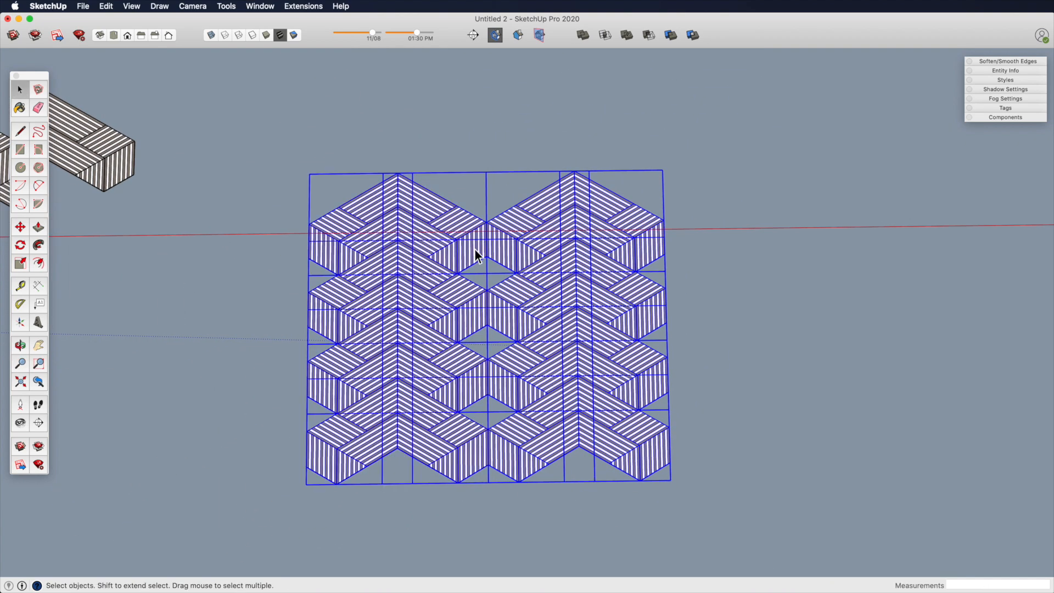
- Copy the assembled columns sideways to widen the chevron tiling with open hexagonal gaps
{"action": "left_click", "coordinate": [20, 226]}
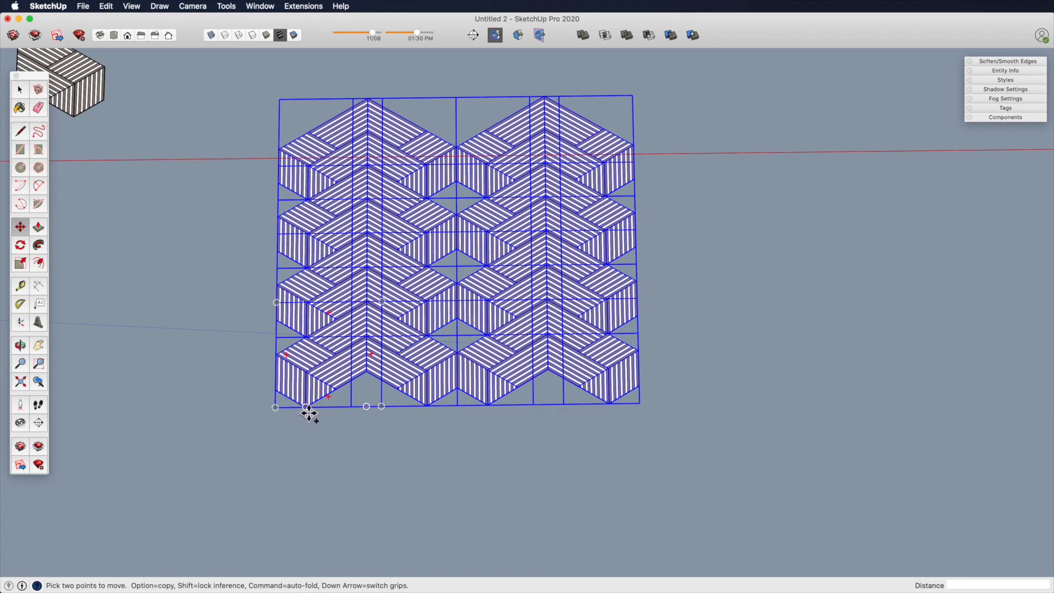
{"action": "left_click_drag", "start_coordinate": [306, 406], "coordinate": [682, 410]}
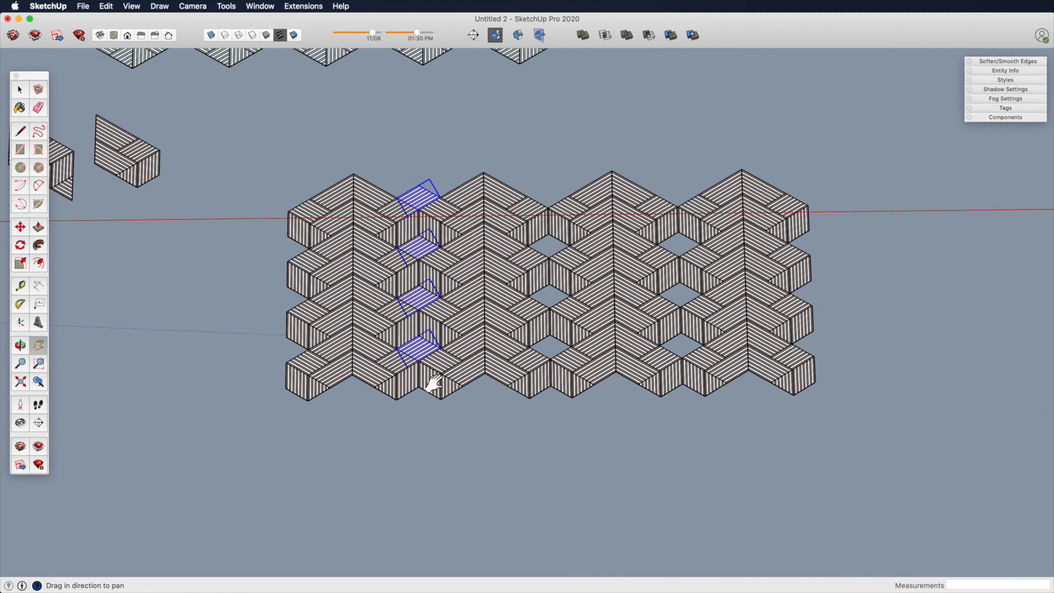
{"action": "left_click_drag", "start_coordinate": [353, 174], "coordinate": [487, 174]}
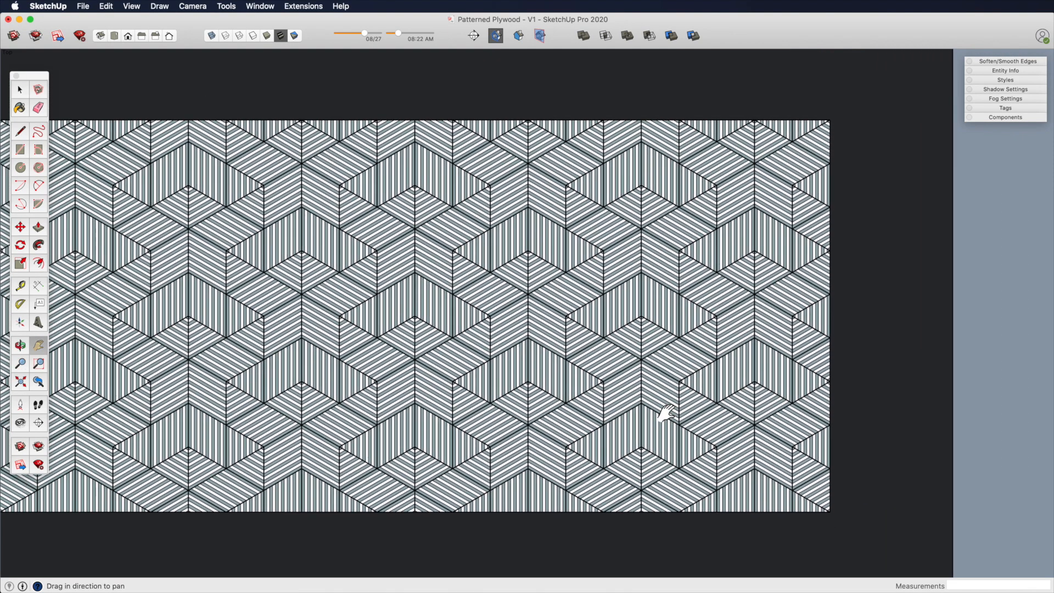
- Show the Patterned Plywood panel from the Top view and select the whole tiled panel
{"action": "left_click", "coordinate": [18, 89]}
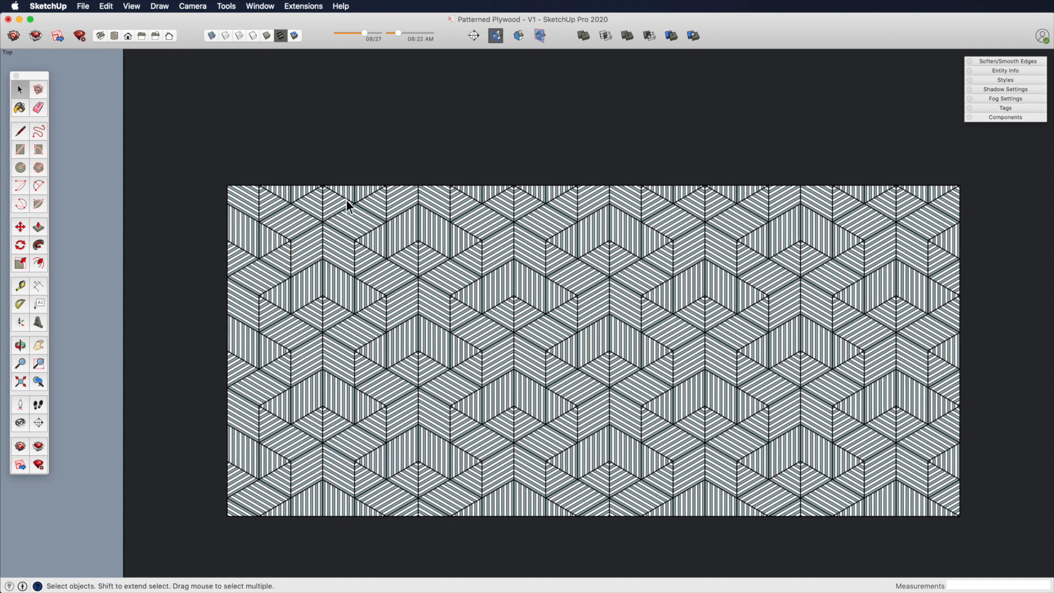
{"action": "mouse_move", "coordinate": [363, 307]}
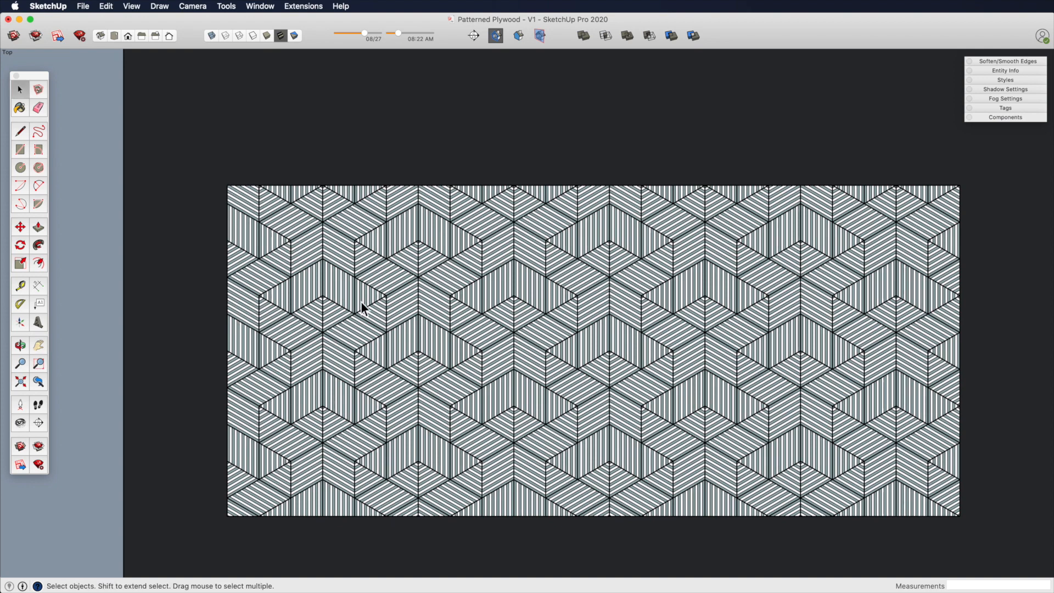
{"action": "mouse_move", "coordinate": [243, 435]}
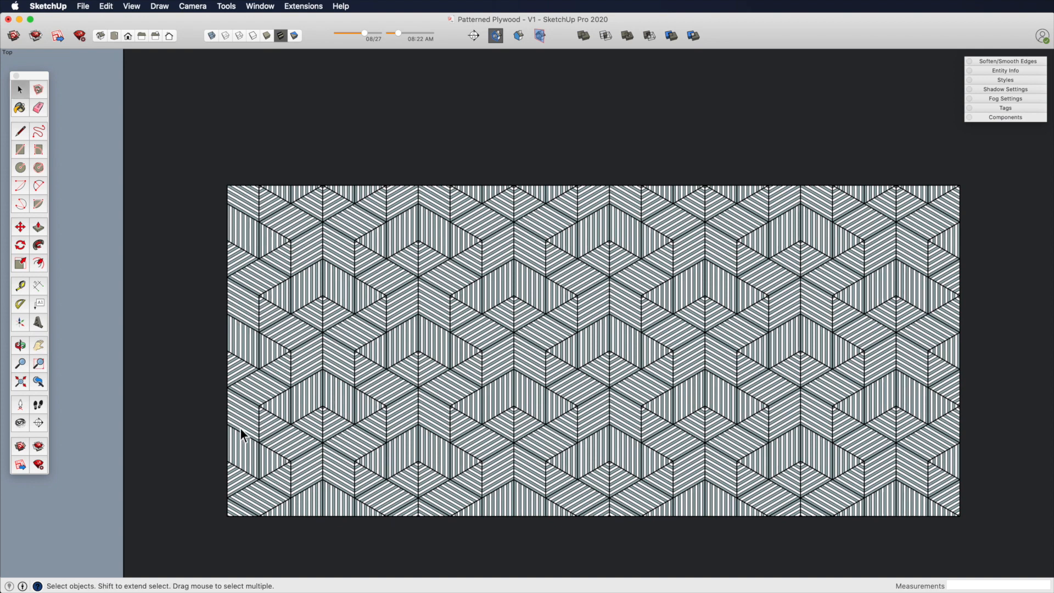
{"action": "left_click", "coordinate": [568, 185]}
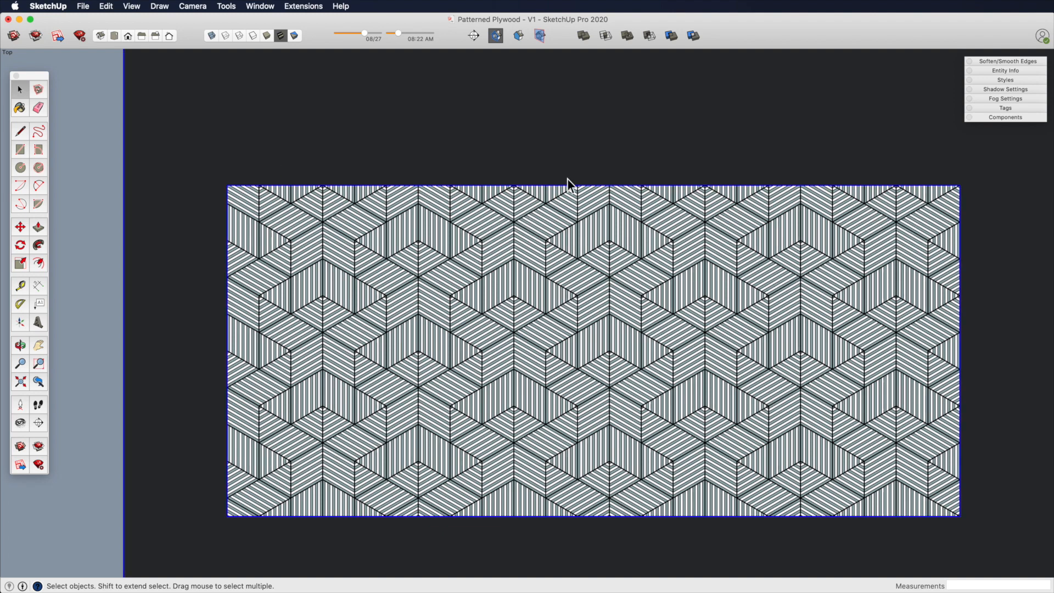
{"action": "mouse_move", "coordinate": [279, 289]}
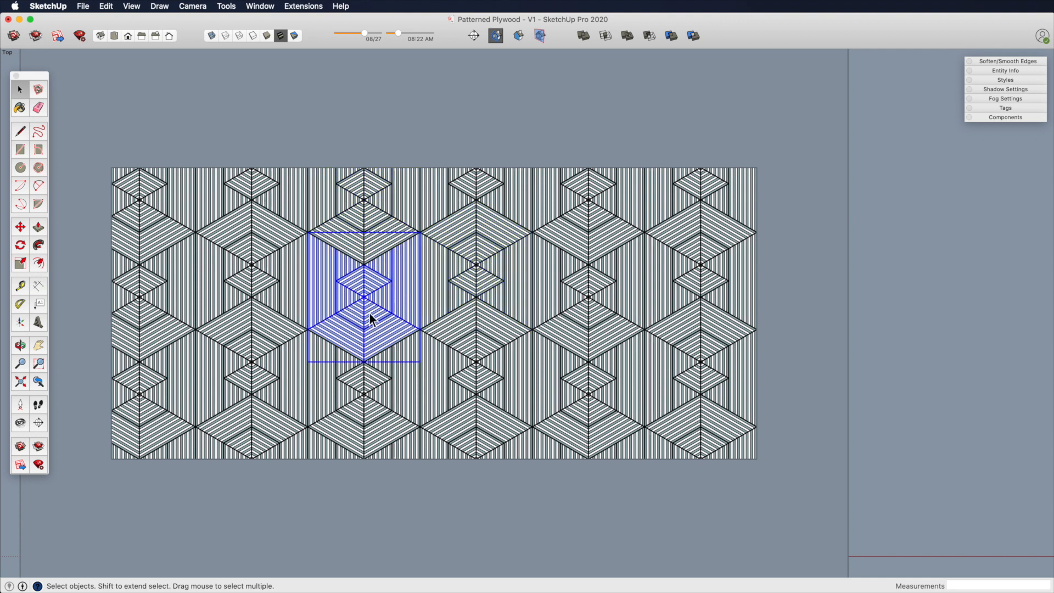
{"action": "mouse_move", "coordinate": [396, 240]}
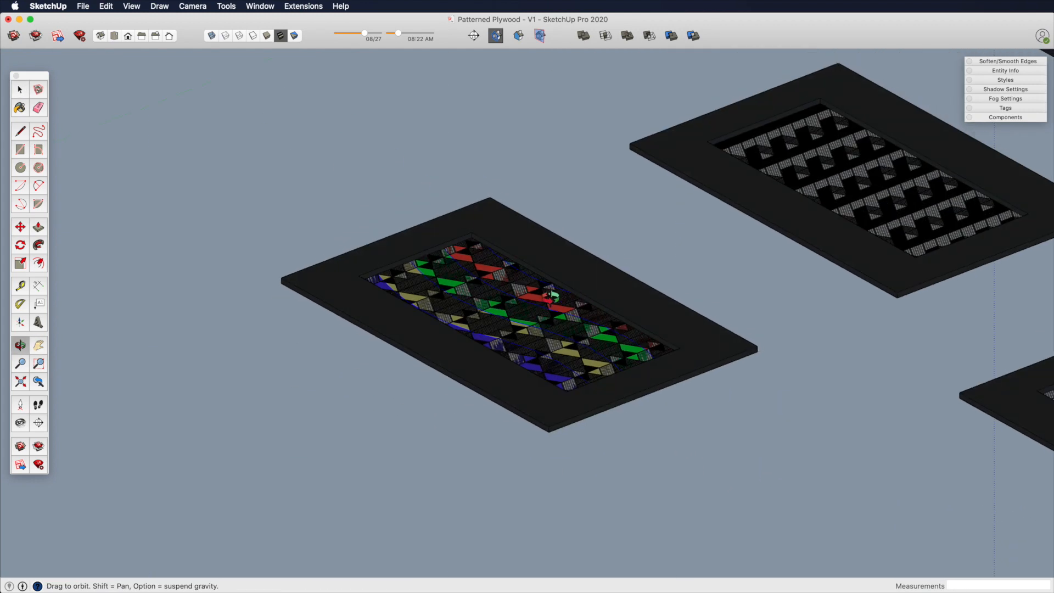
- View the framed panel from above so the coloured backing shows through removed triangles
{"action": "left_click", "coordinate": [20, 225]}
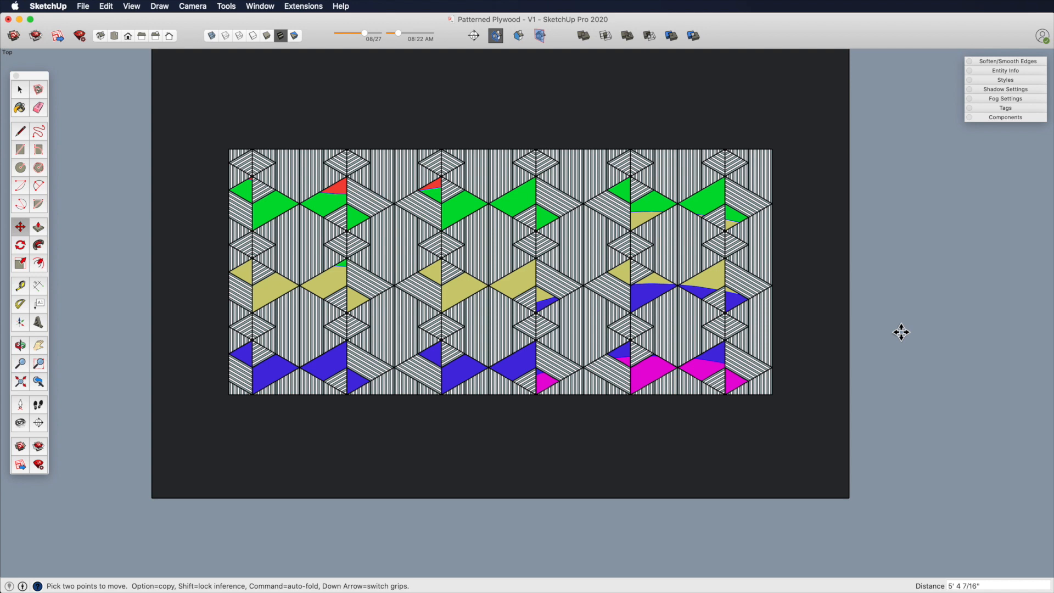
{"action": "mouse_move", "coordinate": [887, 284]}
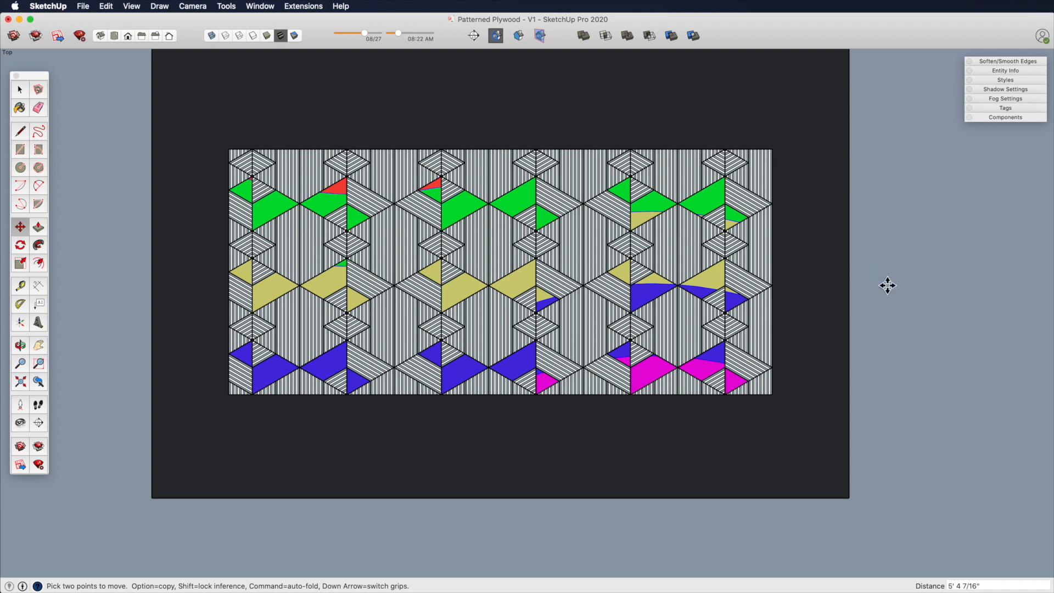